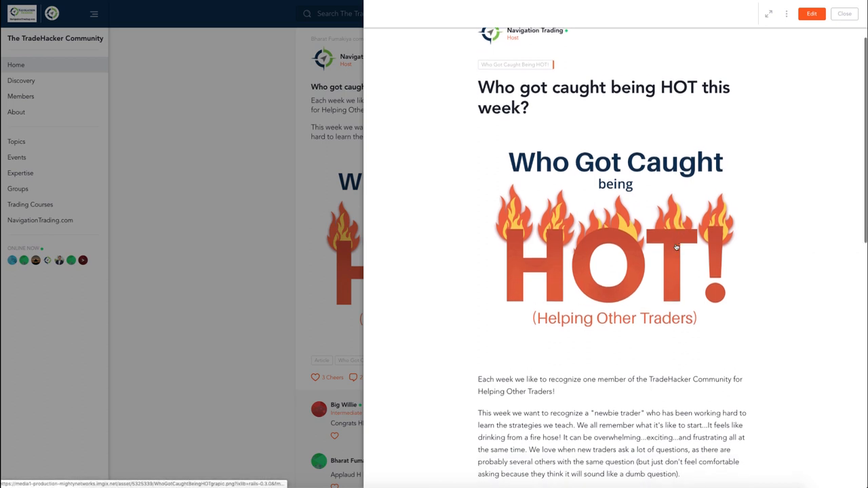
- Highlight 'newbie trader' in the community post, close it, and highlight 'Kept the same strikes.' in the /NG roll alert
scroll("down", 3)
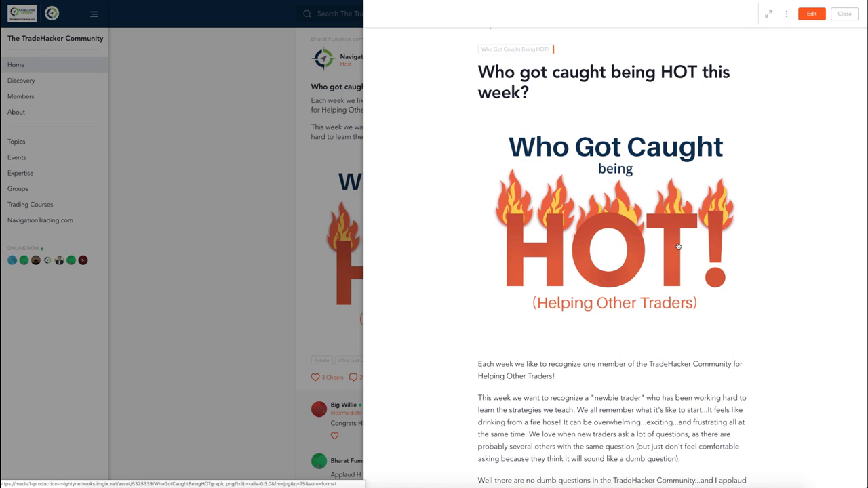
mouse_move(700, 248)
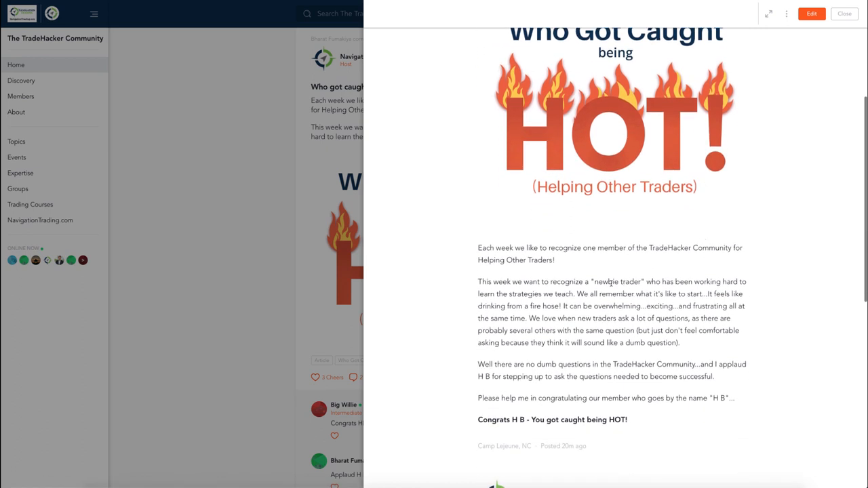
double_click(617, 281)
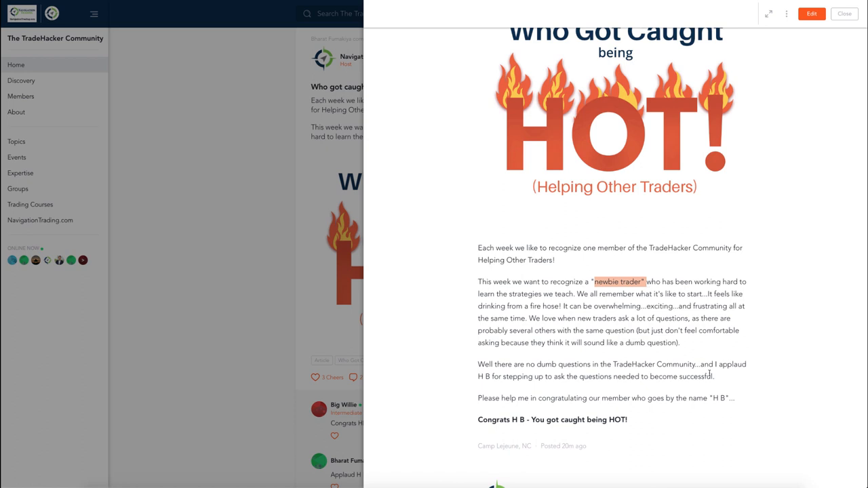
mouse_move(680, 393)
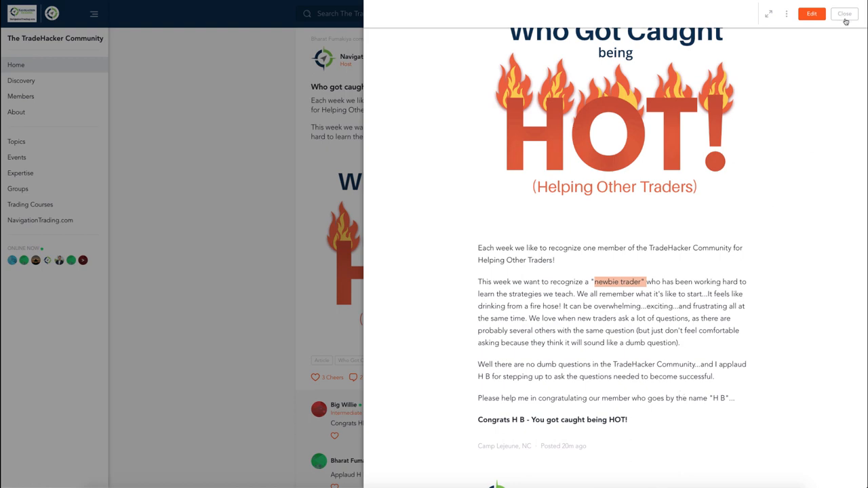
left_click(844, 14)
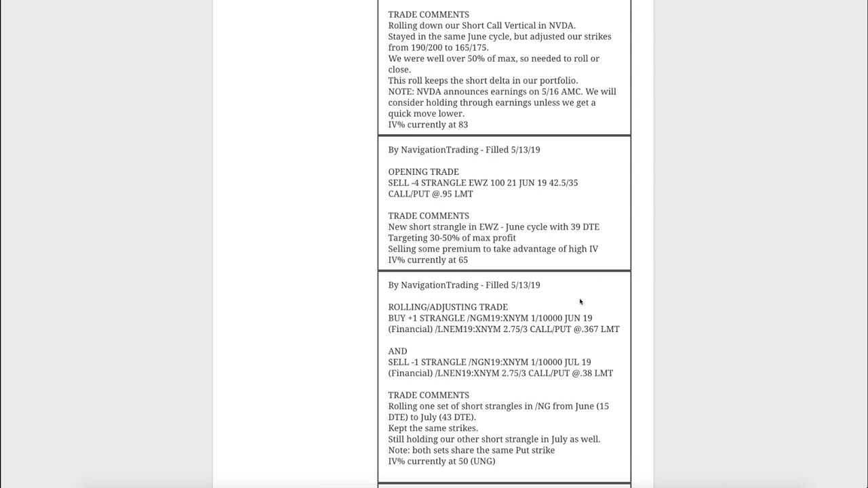
mouse_move(569, 314)
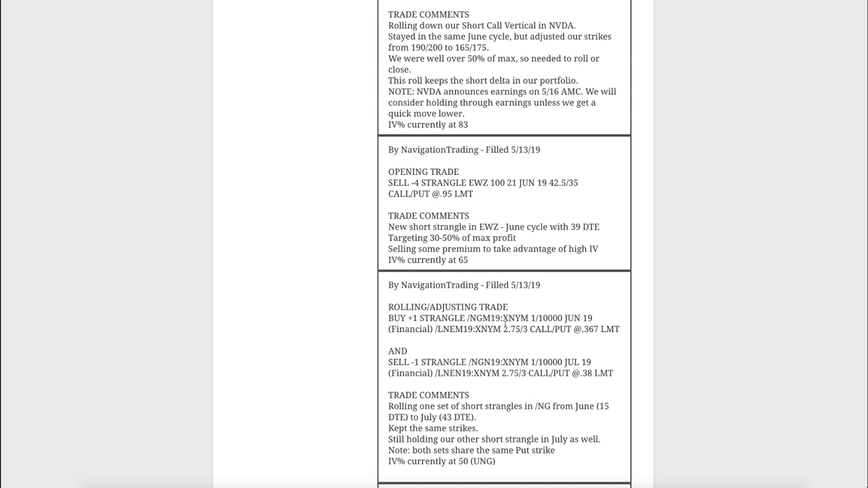
double_click(477, 362)
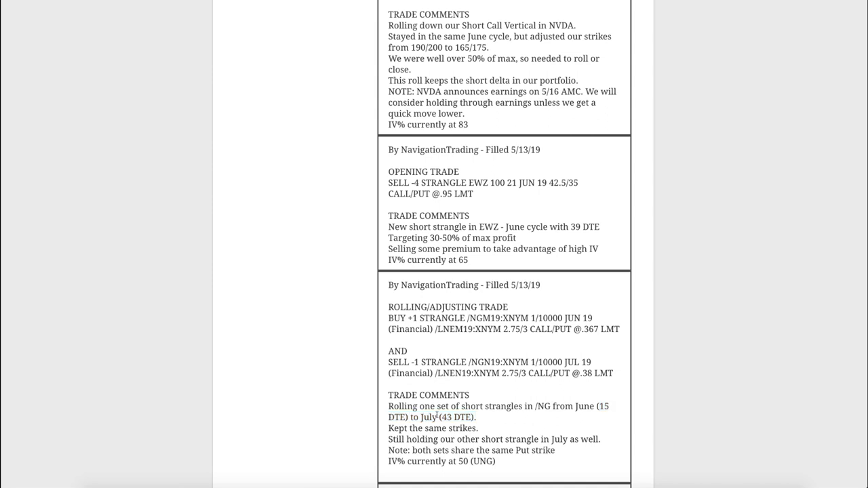
double_click(455, 418)
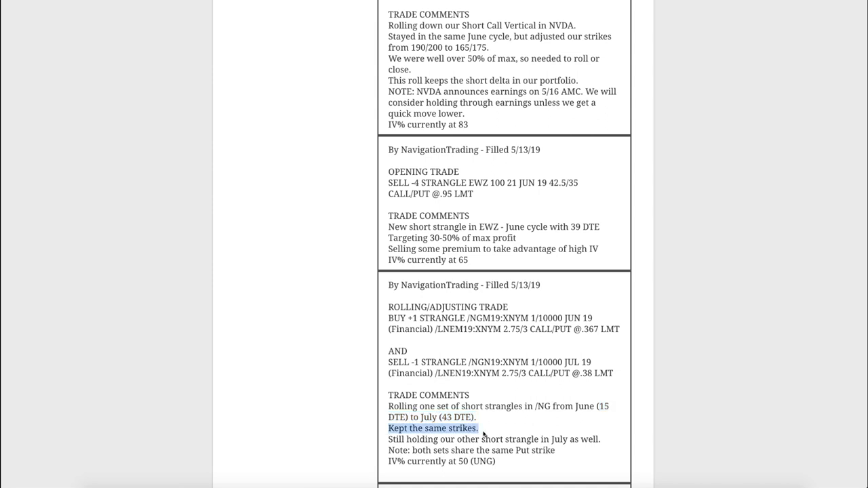
mouse_move(488, 423)
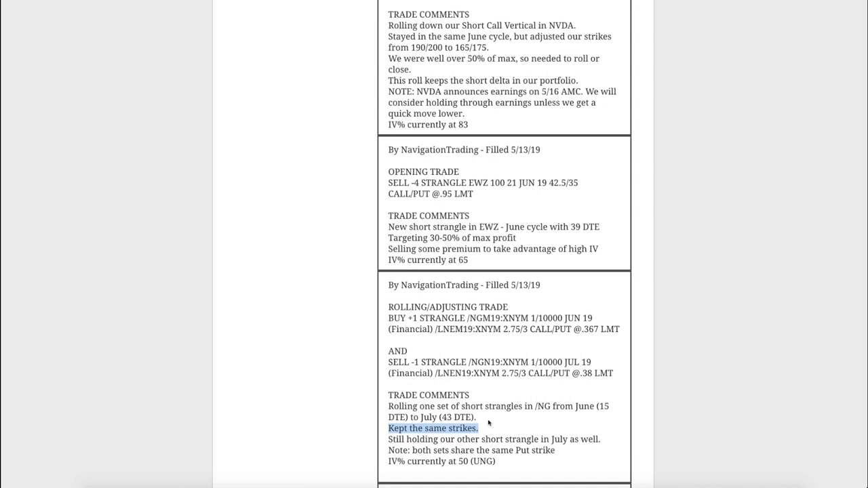
mouse_move(605, 411)
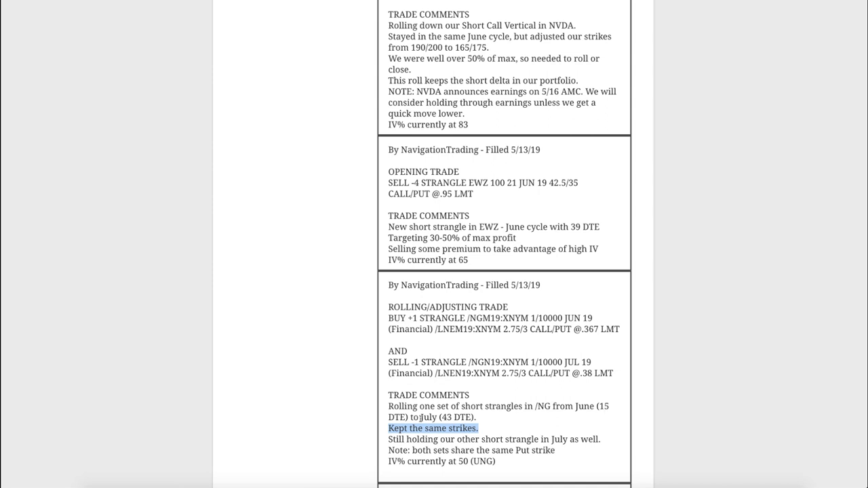
mouse_move(574, 399)
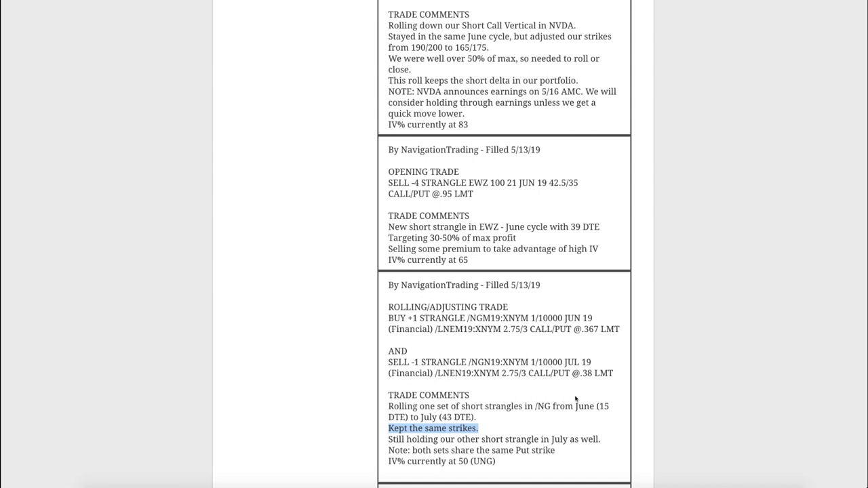
mouse_move(538, 401)
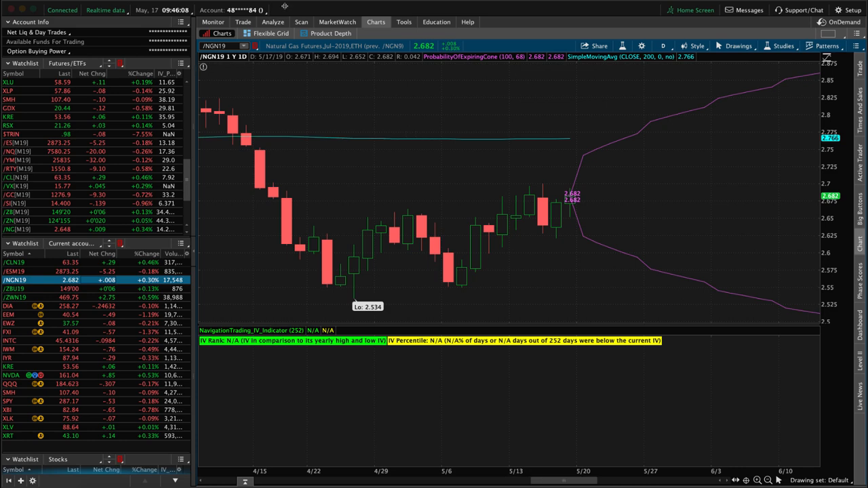
- Show the /NGN19 Trade view with the JUL 19 option chain expanded and scrolled through the strikes
left_click(272, 22)
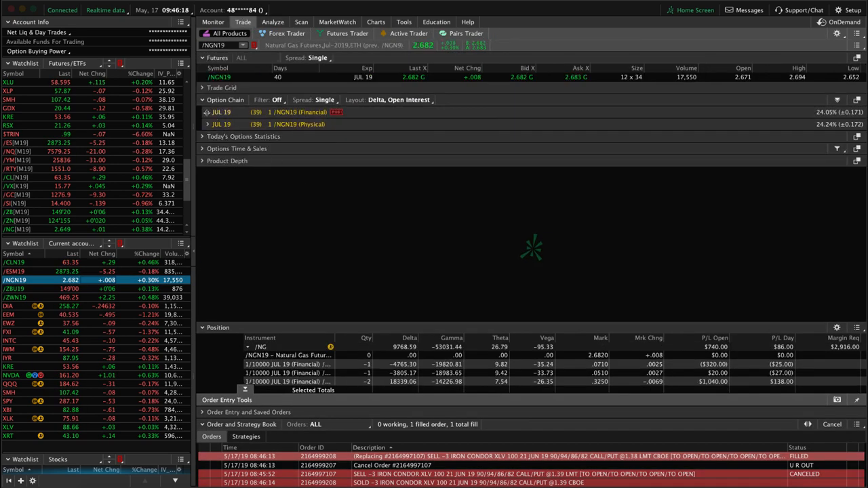
left_click(207, 111)
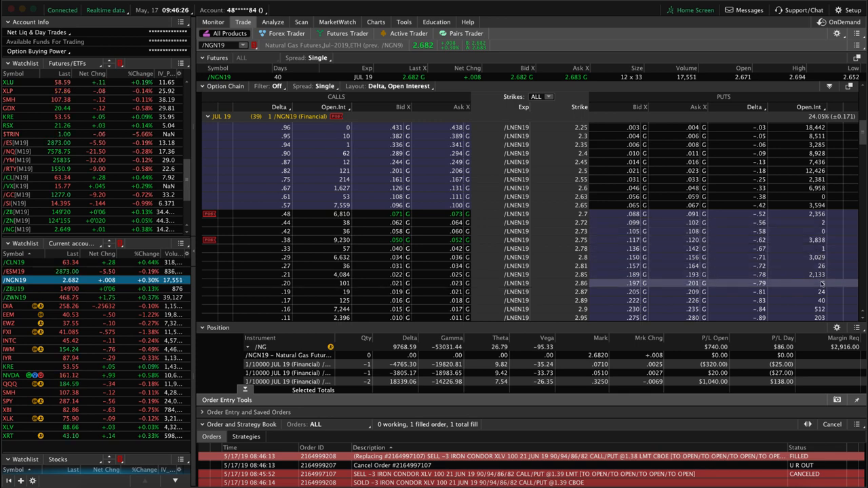
scroll("down", 3)
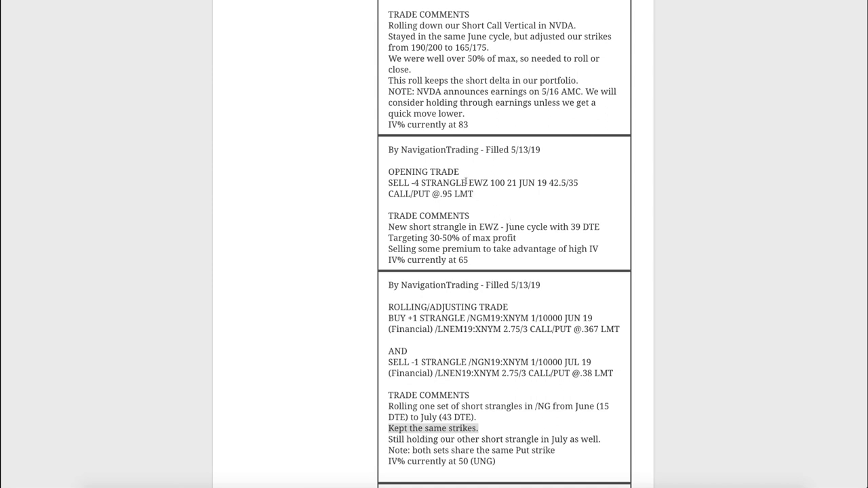
double_click(477, 184)
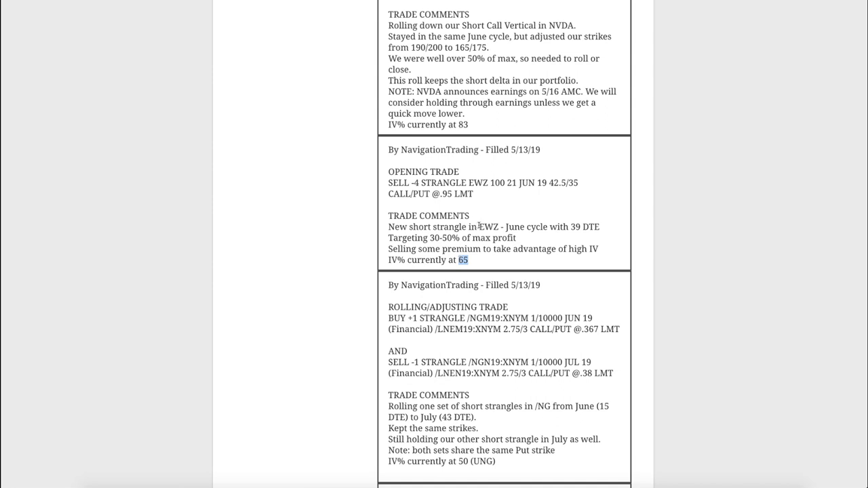
double_click(489, 227)
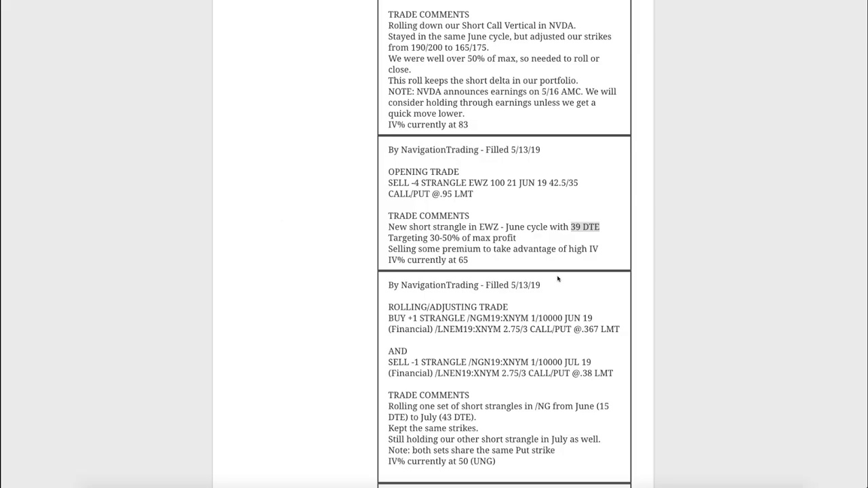
scroll("up", 3)
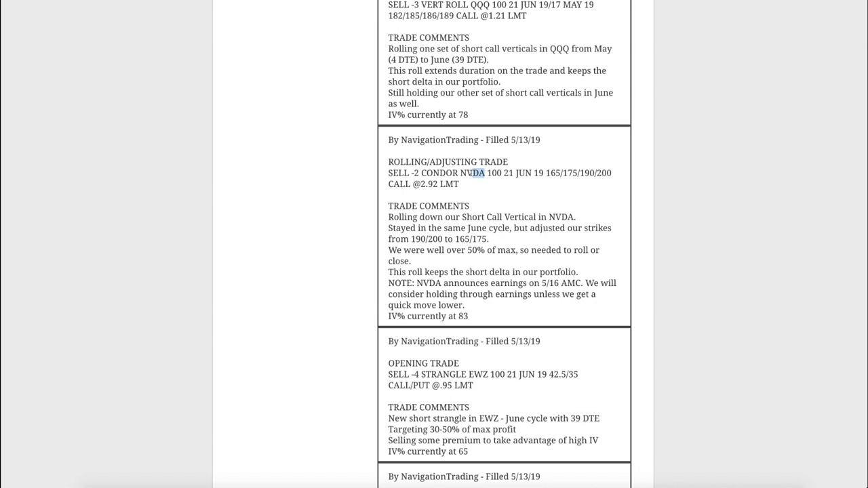
double_click(469, 173)
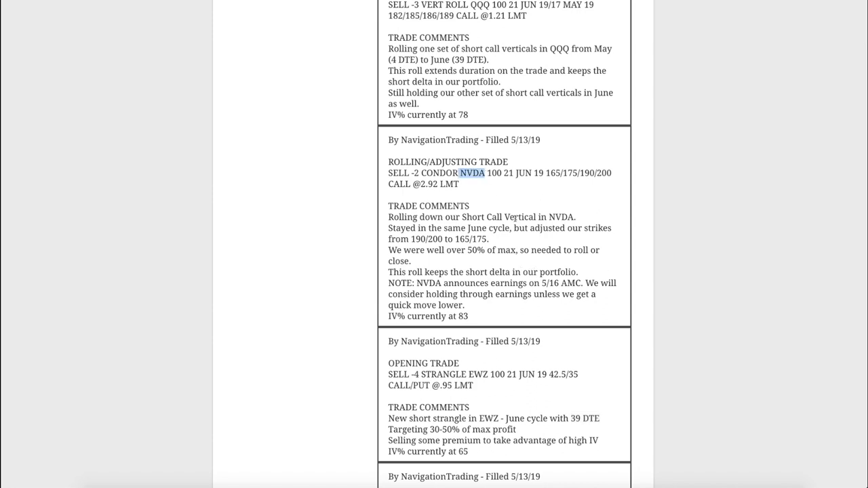
mouse_move(458, 240)
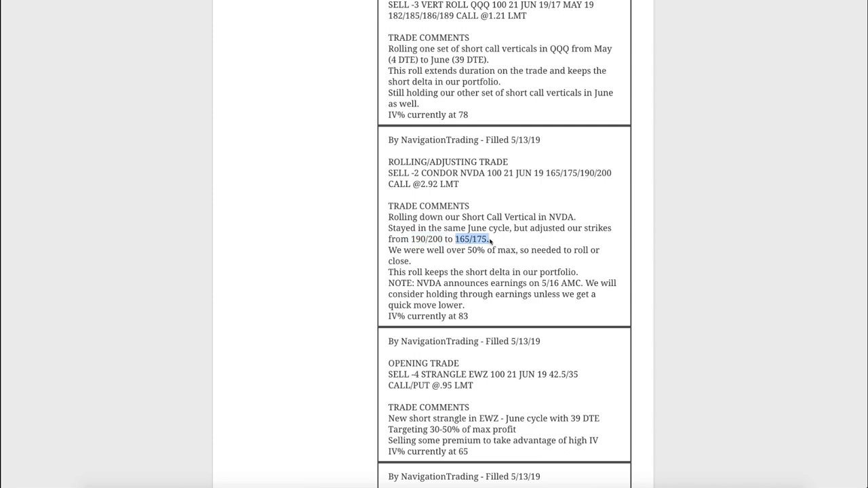
mouse_move(507, 306)
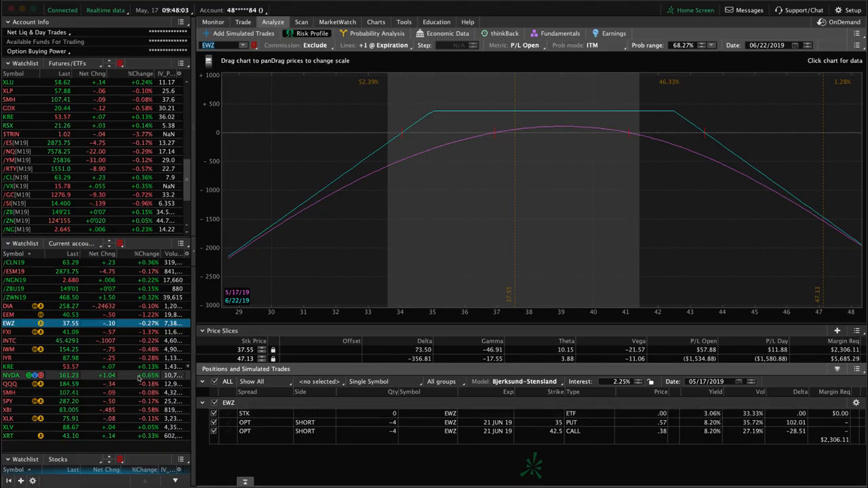
- Switch the risk profile from EWZ to the NVDA 165/175 short call vertical and probe prices on the curve
left_click(8, 374)
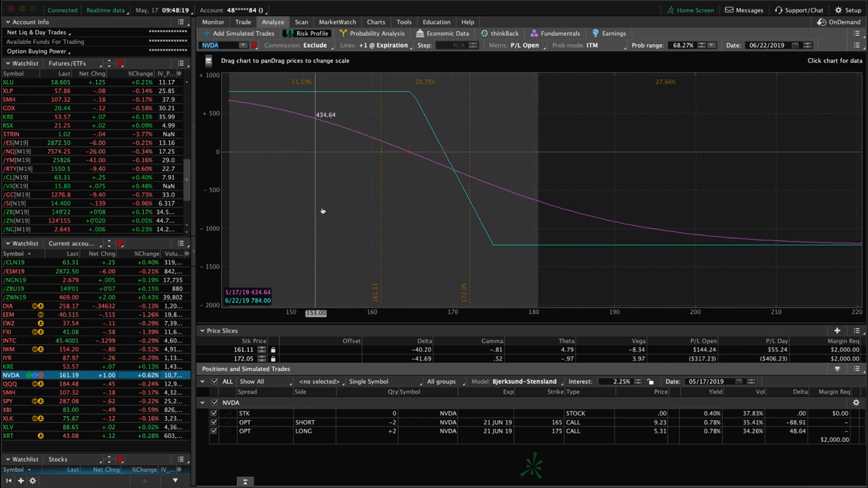
left_click_drag(315, 210, 380, 209)
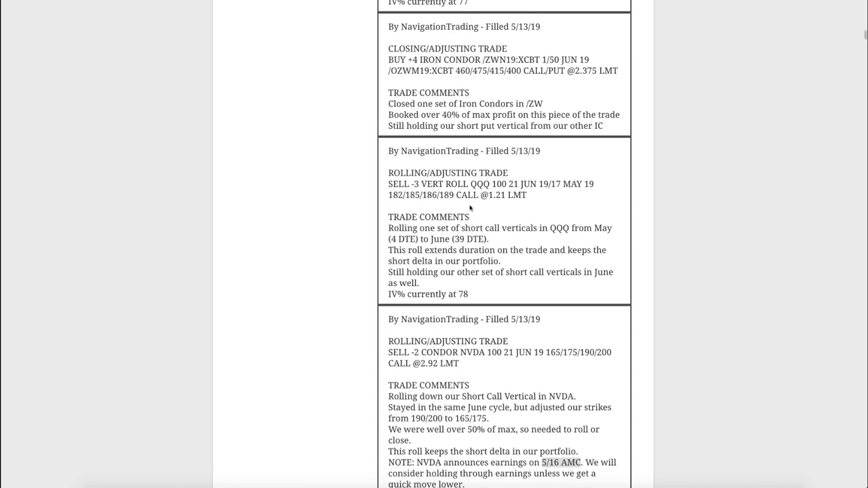
mouse_move(461, 259)
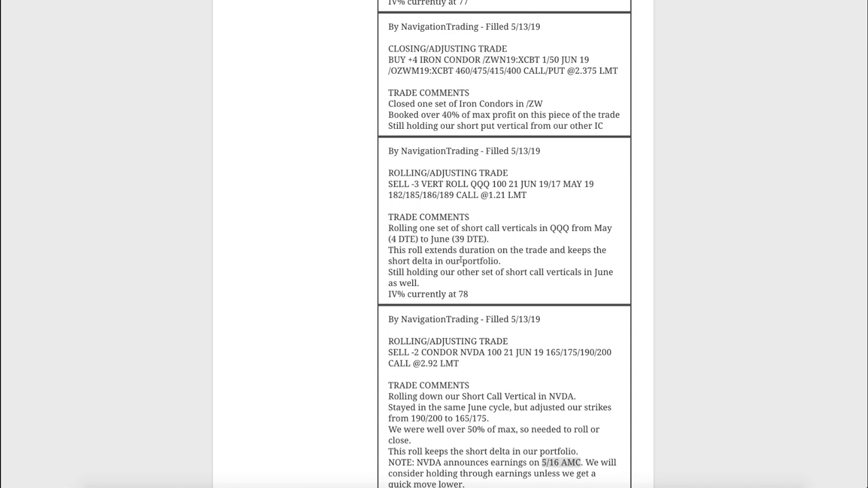
mouse_move(491, 244)
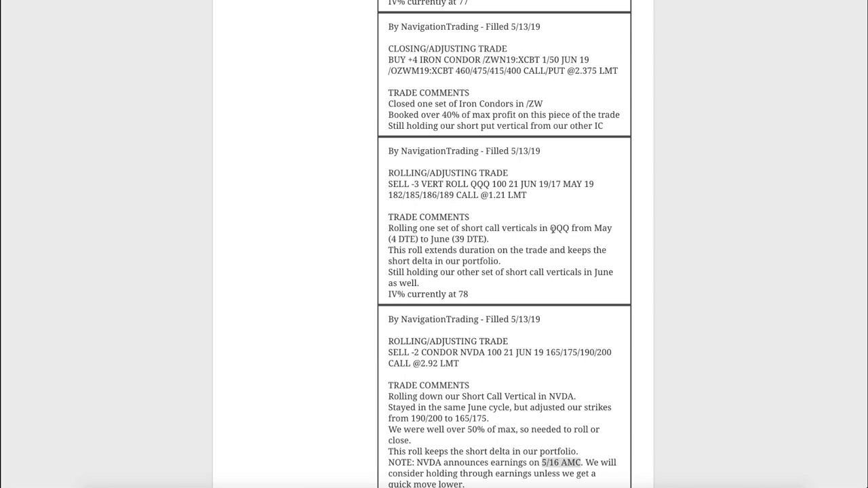
double_click(401, 239)
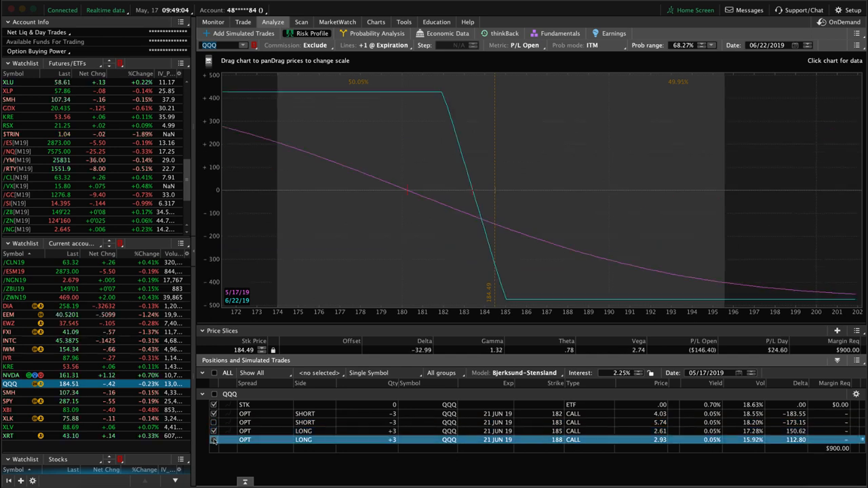
mouse_move(467, 210)
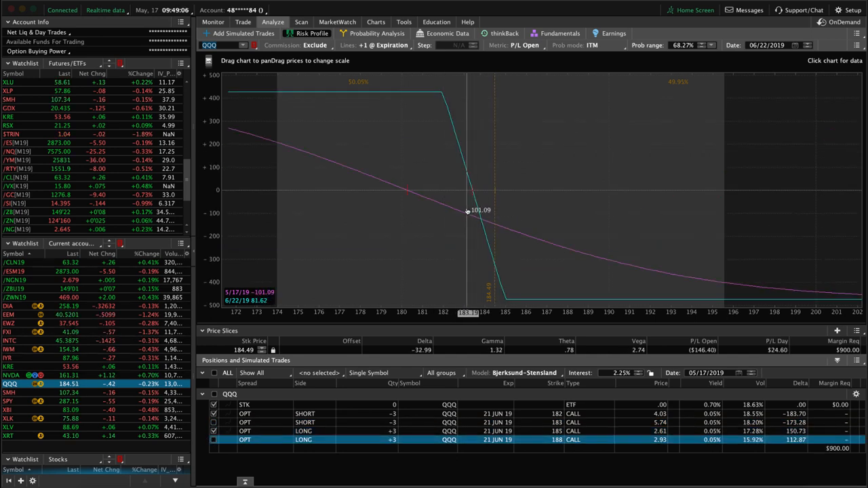
- Read the QQQ short call vertical's profit or loss at other prices on the risk curve
left_click_drag(466, 211, 494, 199)
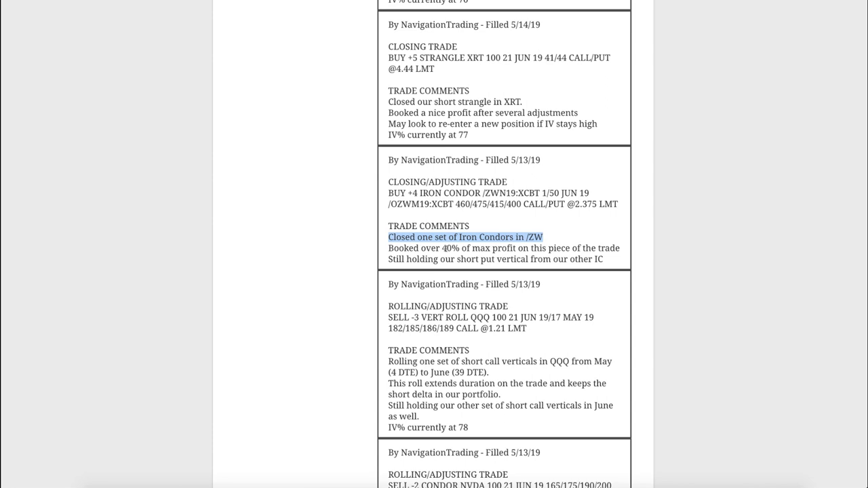
- Highlight '40% of max profit on this piece of the trade' in the /ZW iron condor close
left_click_drag(439, 247, 618, 247)
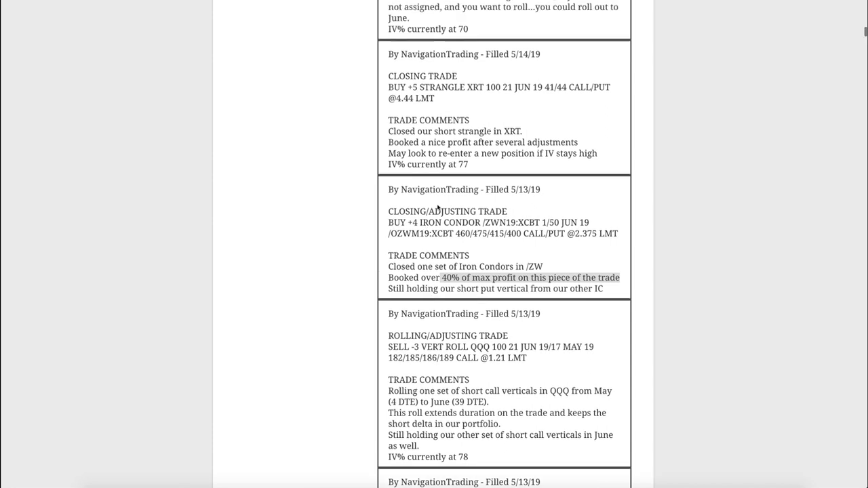
- Scroll the alerts up past the XRT strangle close toward the AAPL and FB closing trades
scroll("up", 3)
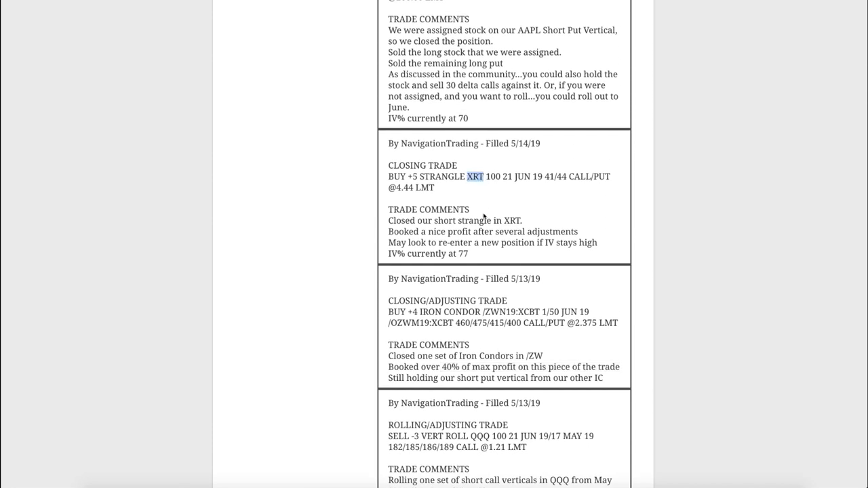
mouse_move(505, 216)
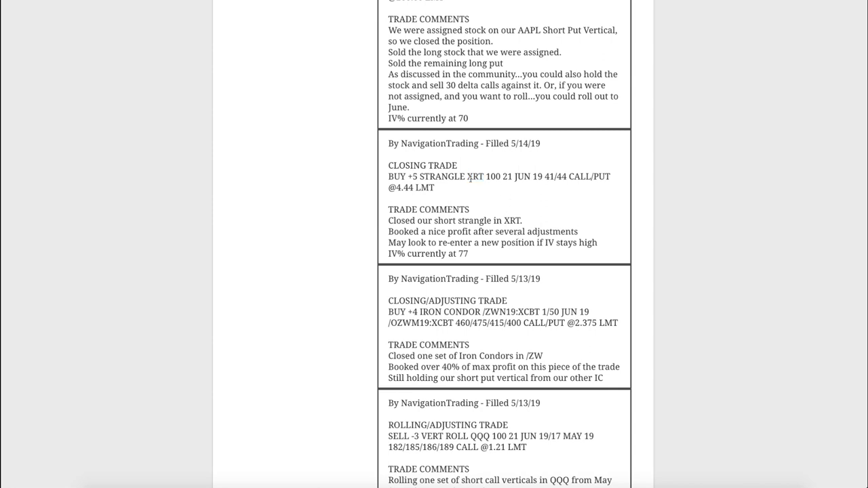
mouse_move(469, 179)
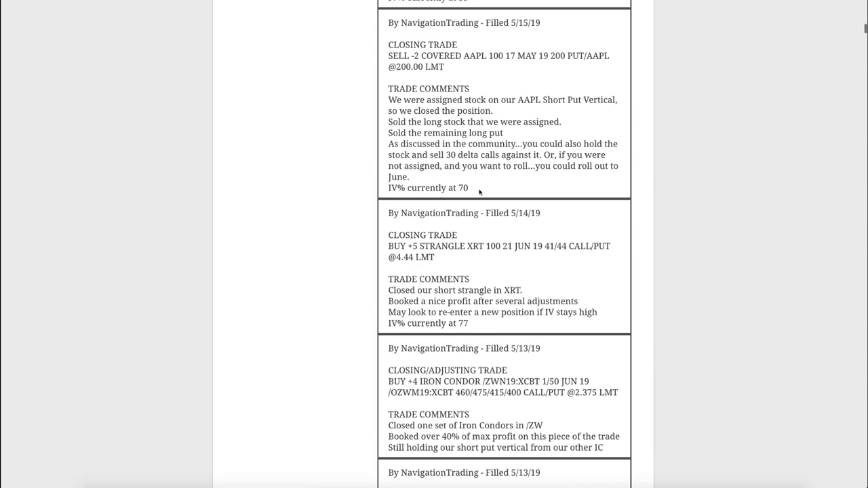
mouse_move(482, 190)
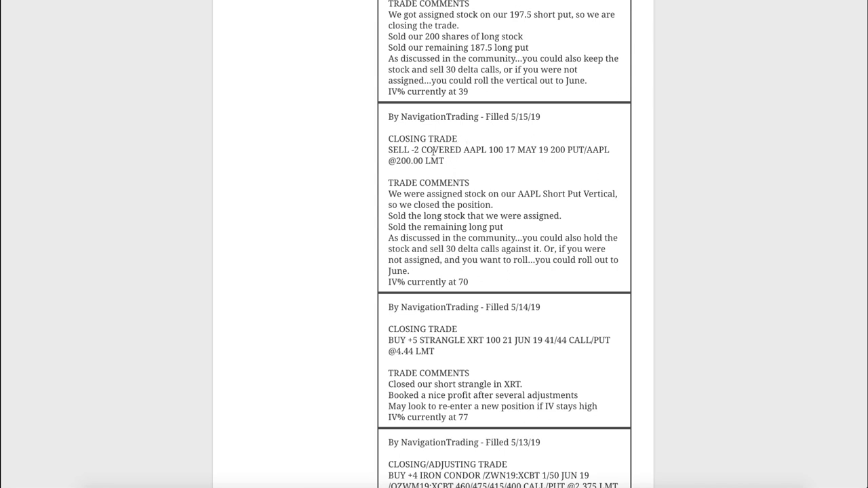
- Highlight 'AAPL' in the 5/15/19 covered closing trade alert
double_click(474, 149)
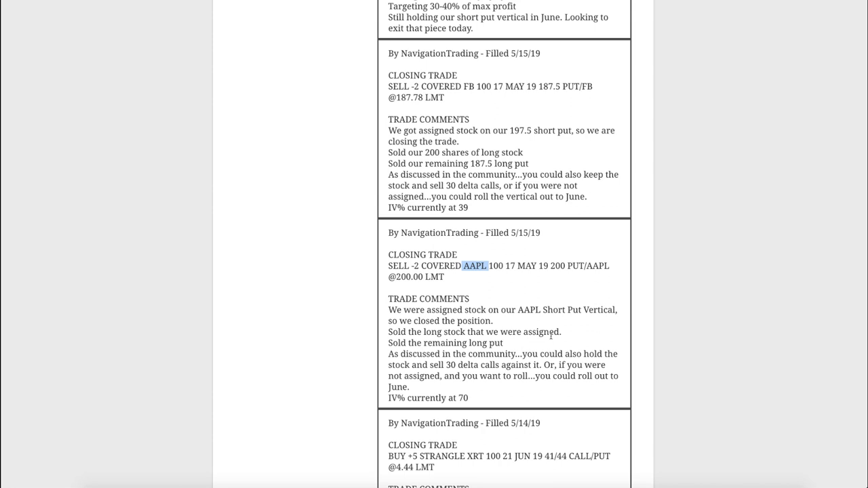
mouse_move(538, 324)
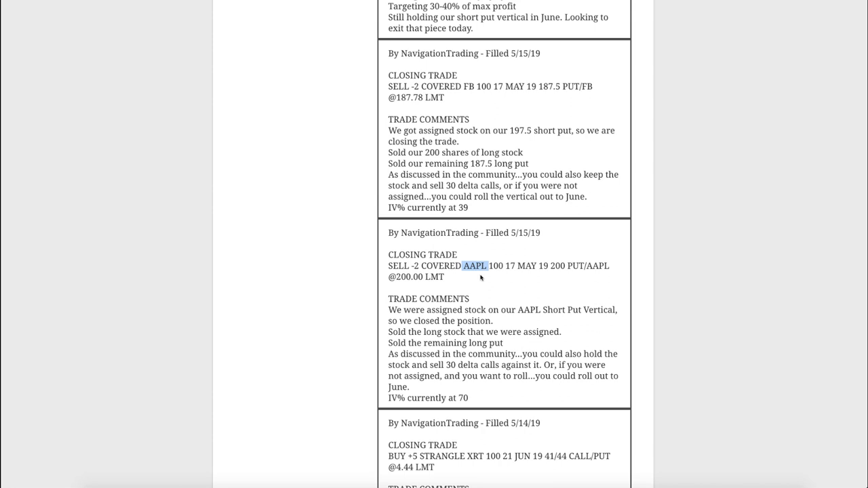
mouse_move(541, 128)
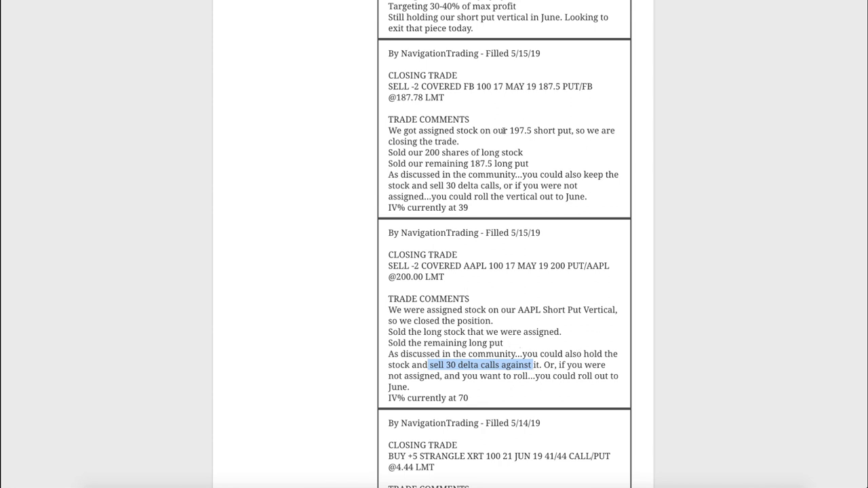
mouse_move(512, 139)
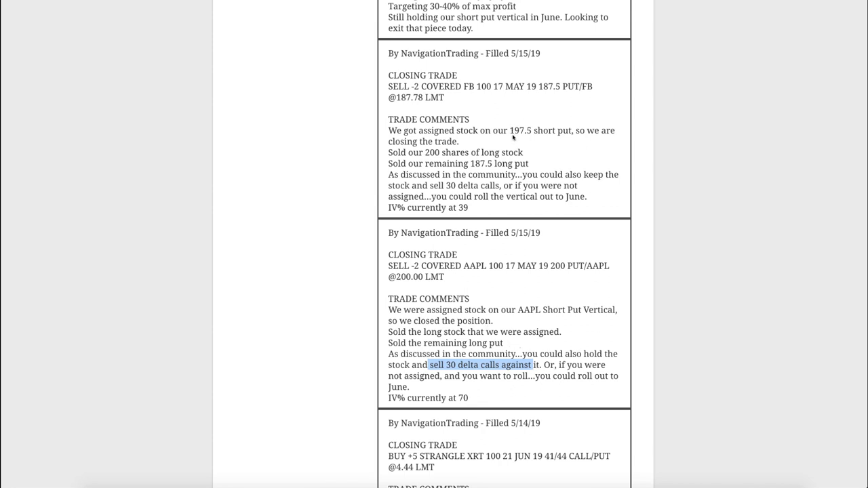
mouse_move(512, 184)
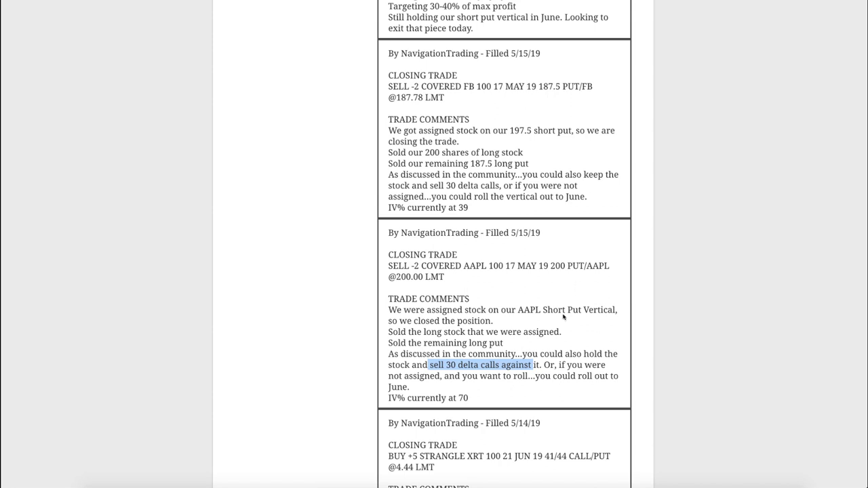
mouse_move(537, 307)
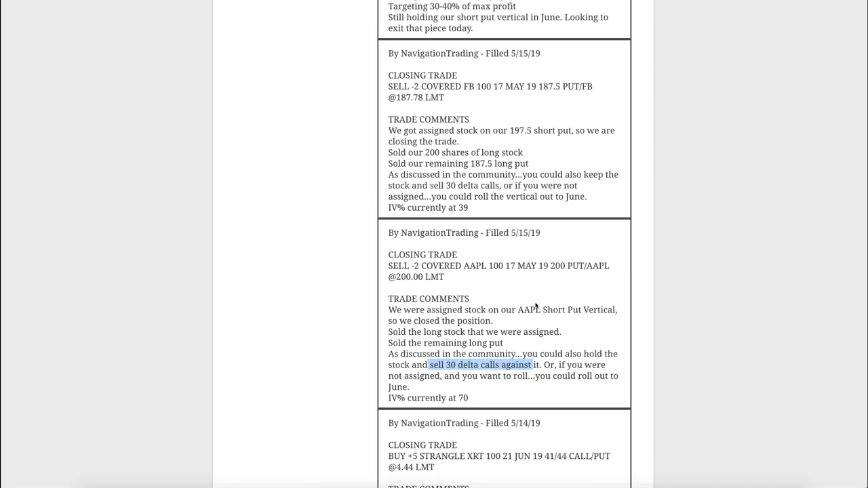
mouse_move(540, 292)
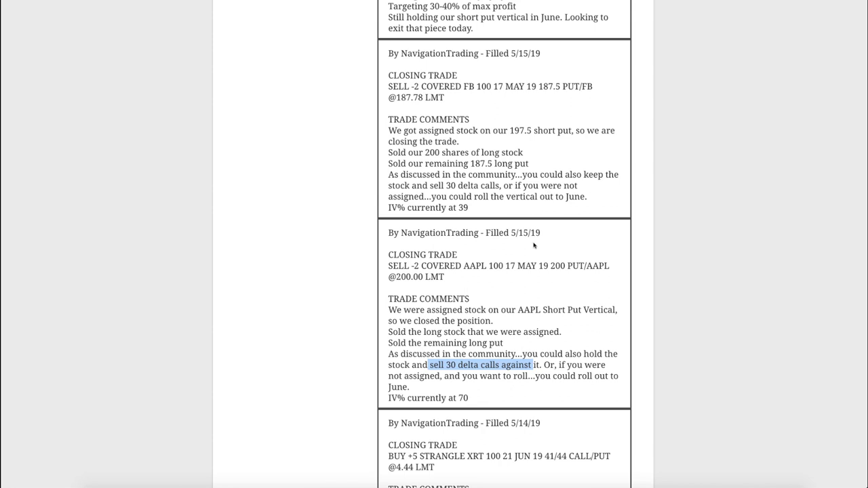
- Highlight 'ZW' in the July iron condor opening order and scroll on toward the June condor profit note
scroll("down", 3)
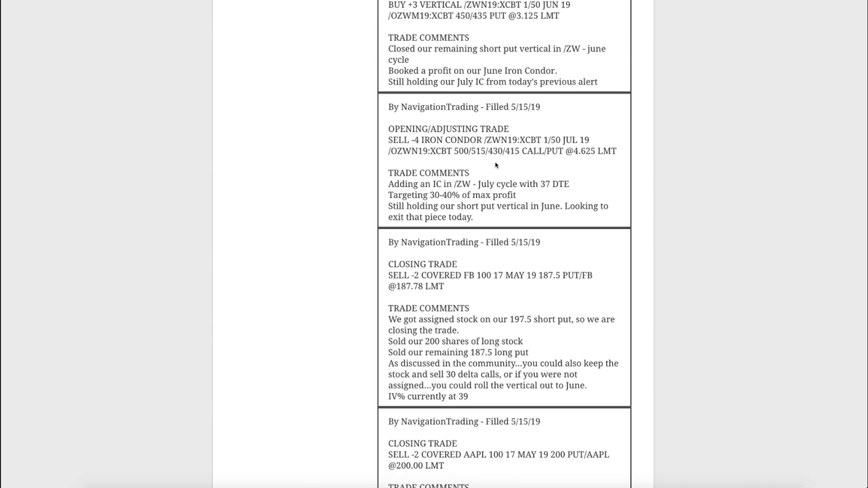
mouse_move(496, 155)
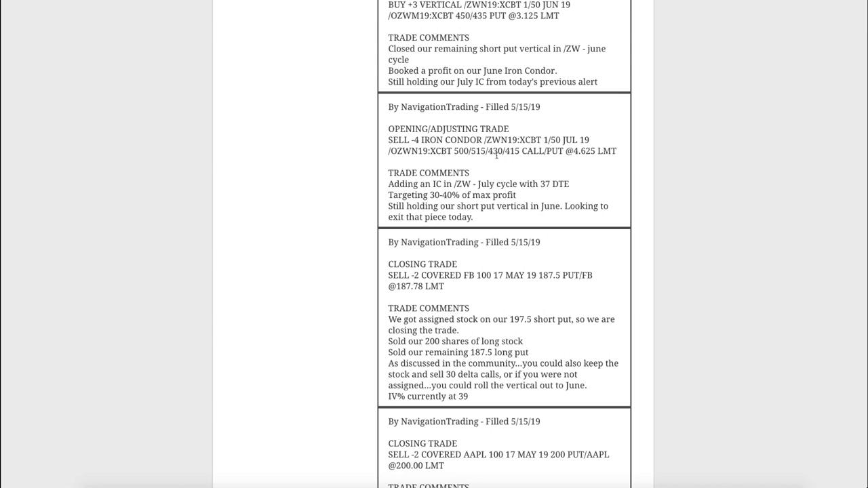
double_click(492, 140)
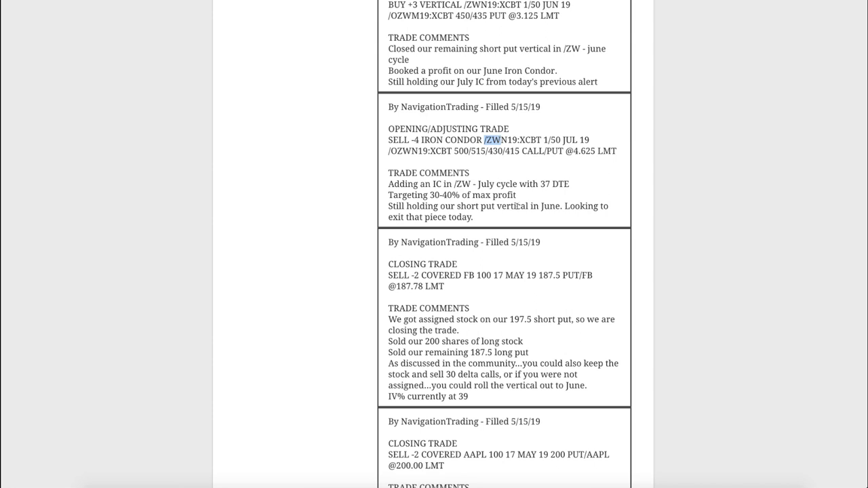
scroll("down", 3)
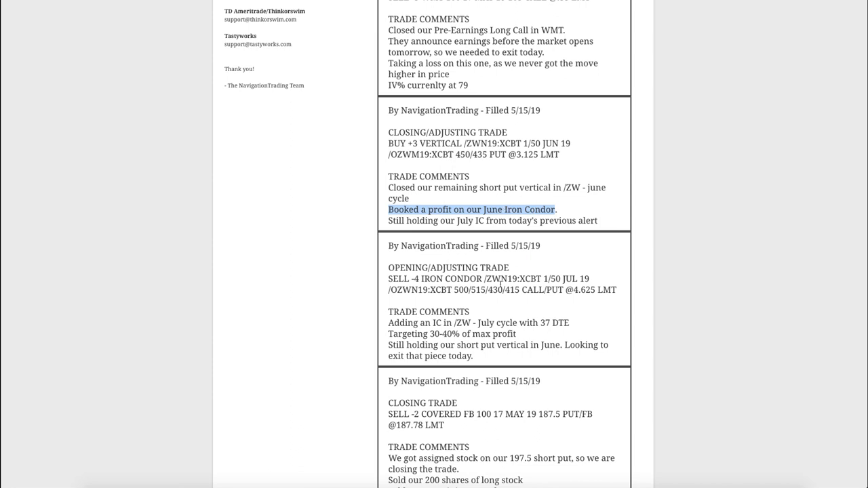
- Mark 'ZW' in the July iron condor order before moving to the WMT long call close
double_click(491, 279)
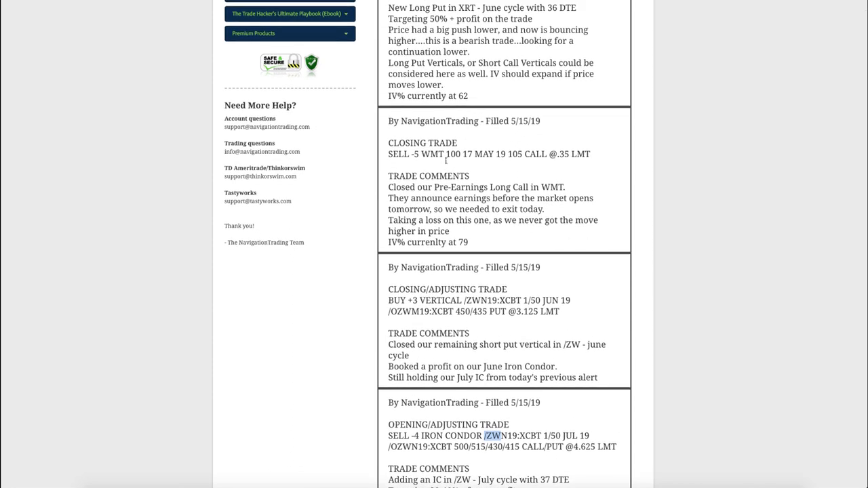
mouse_move(383, 409)
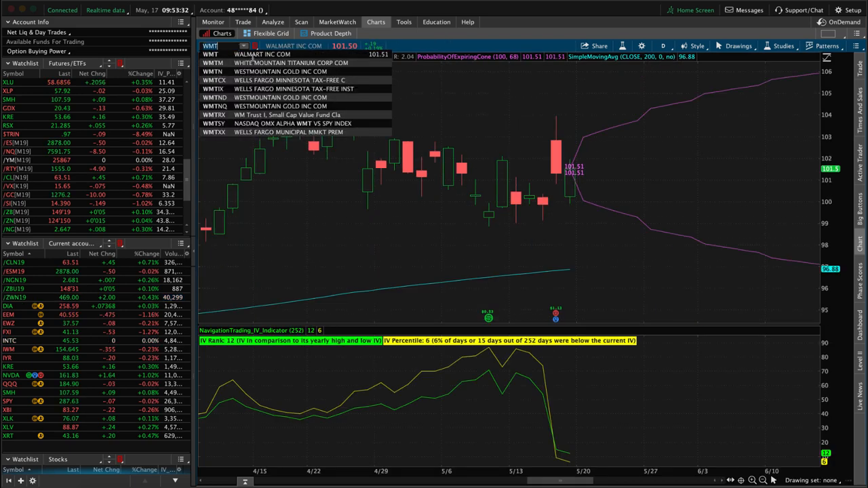
mouse_move(509, 196)
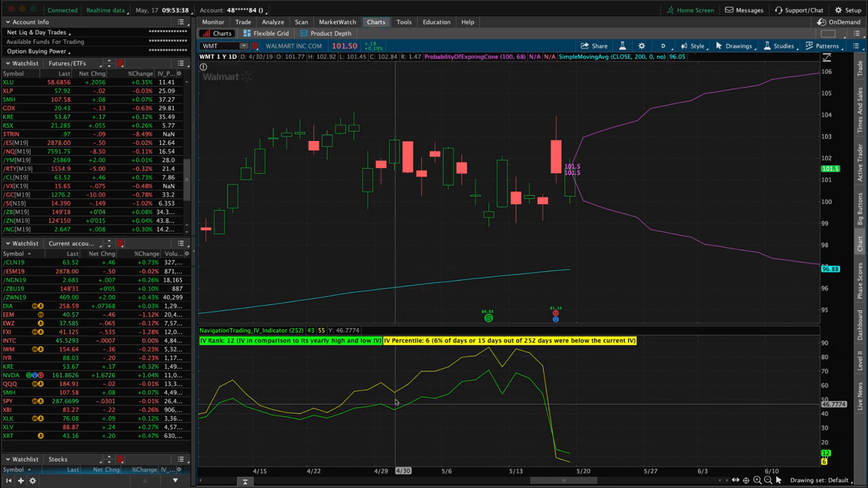
mouse_move(477, 374)
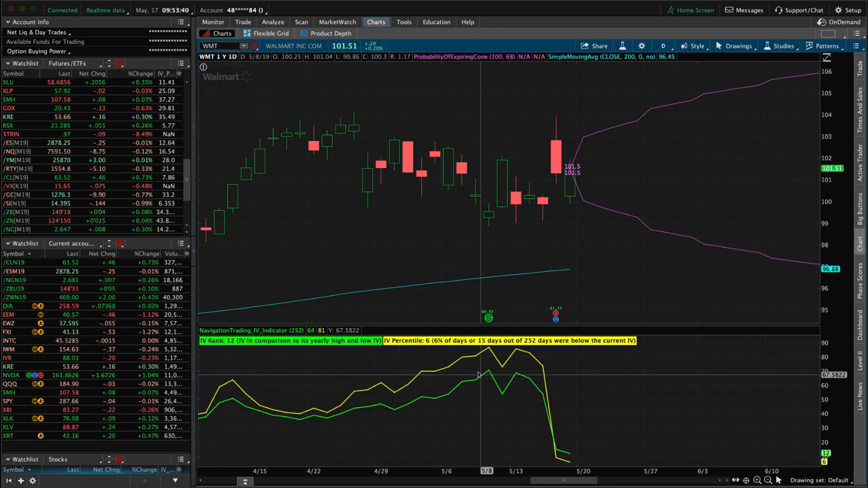
mouse_move(391, 183)
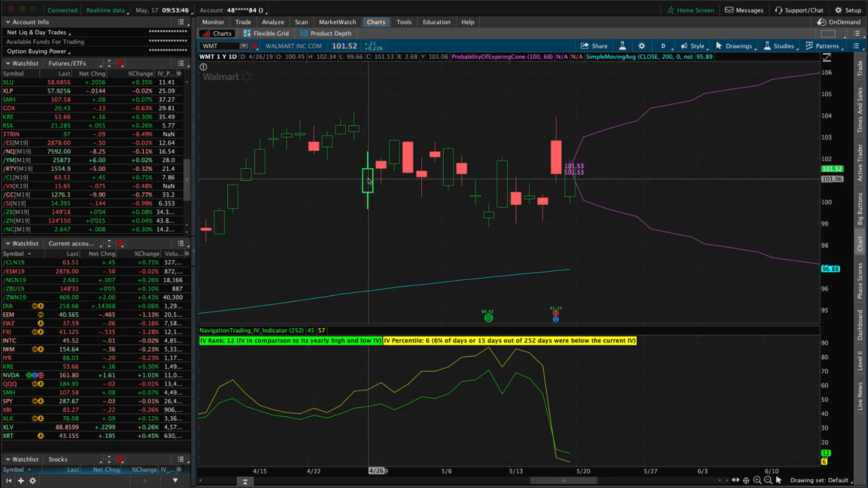
mouse_move(311, 147)
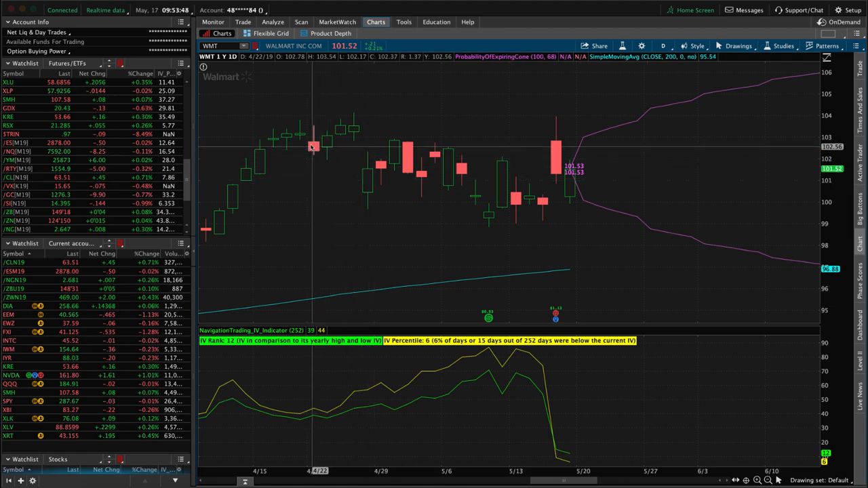
mouse_move(352, 128)
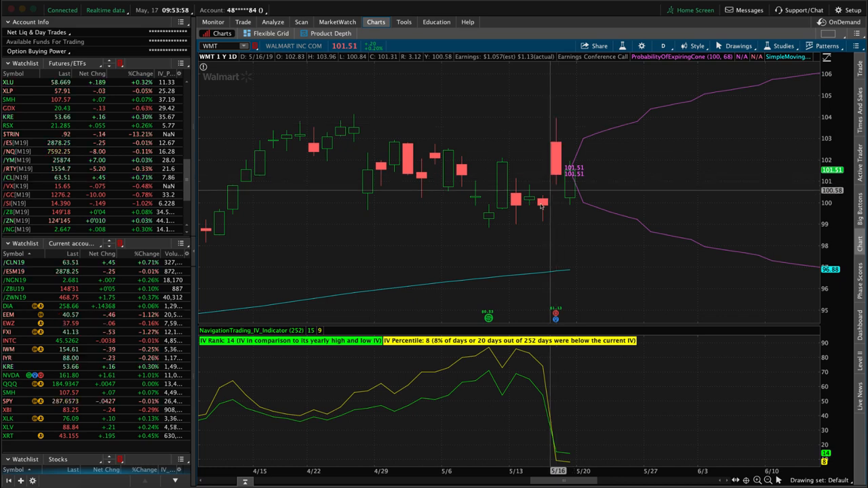
mouse_move(504, 165)
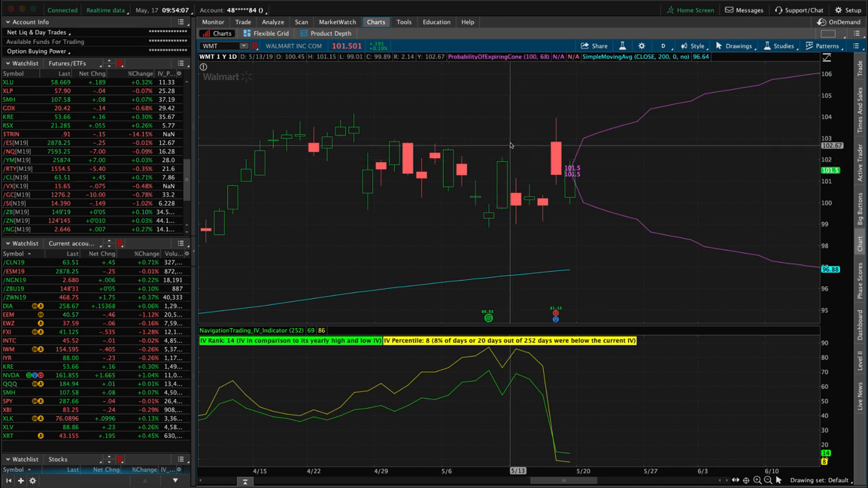
mouse_move(542, 205)
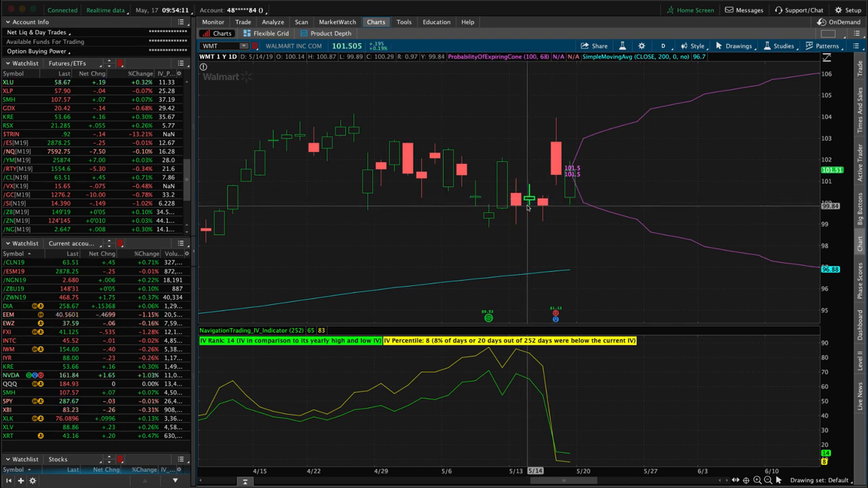
mouse_move(542, 215)
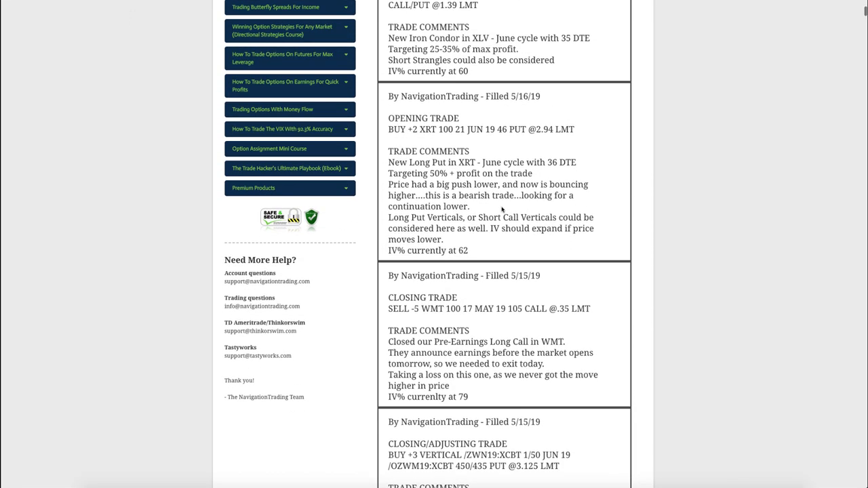
- Select the XRT ticker in the 5/16/19 June long put opening alert
double_click(427, 130)
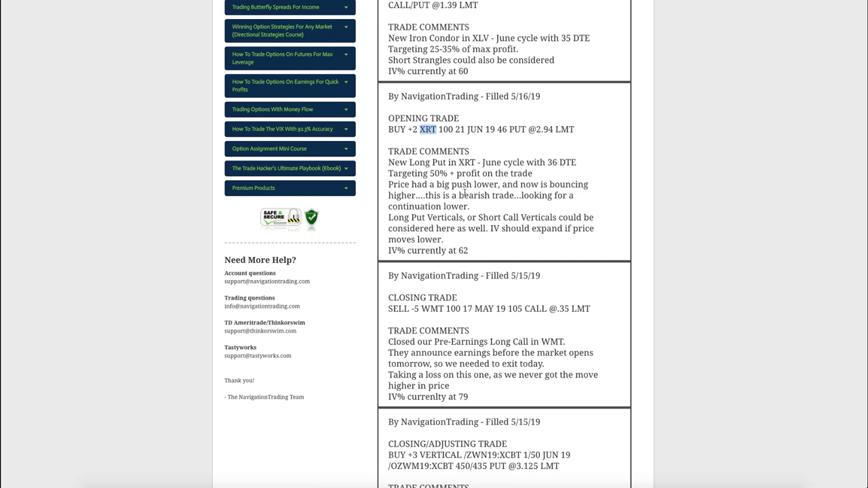
mouse_move(480, 212)
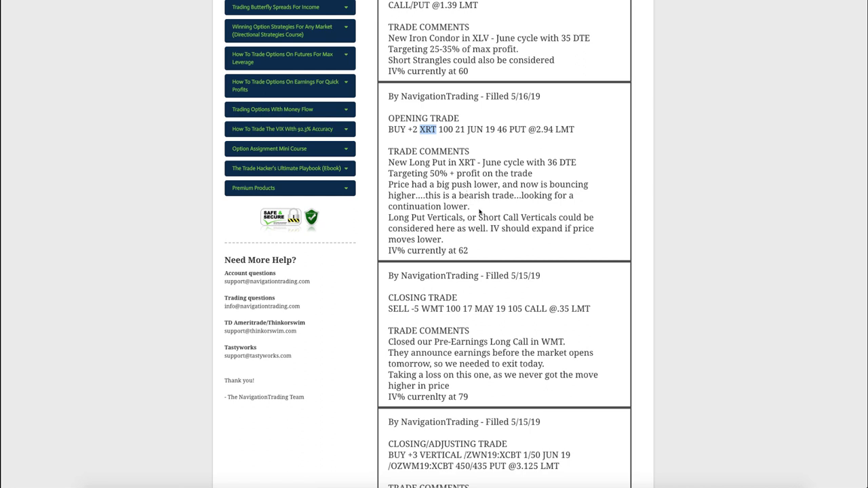
mouse_move(478, 211)
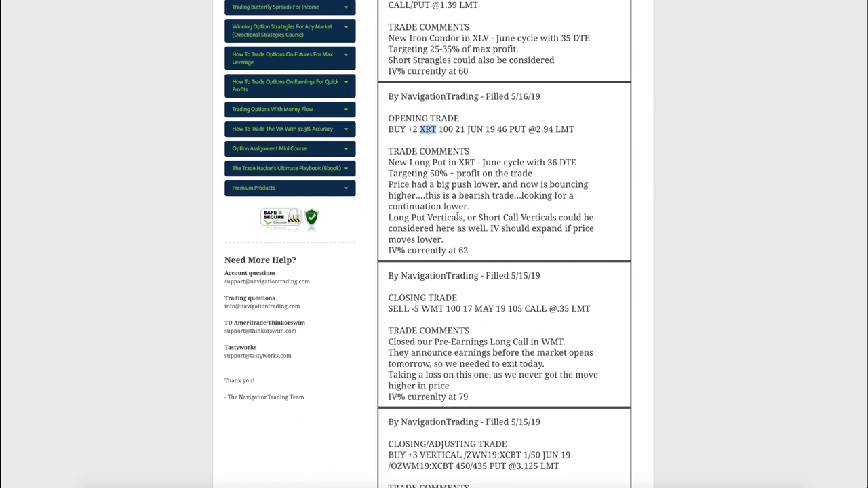
mouse_move(347, 445)
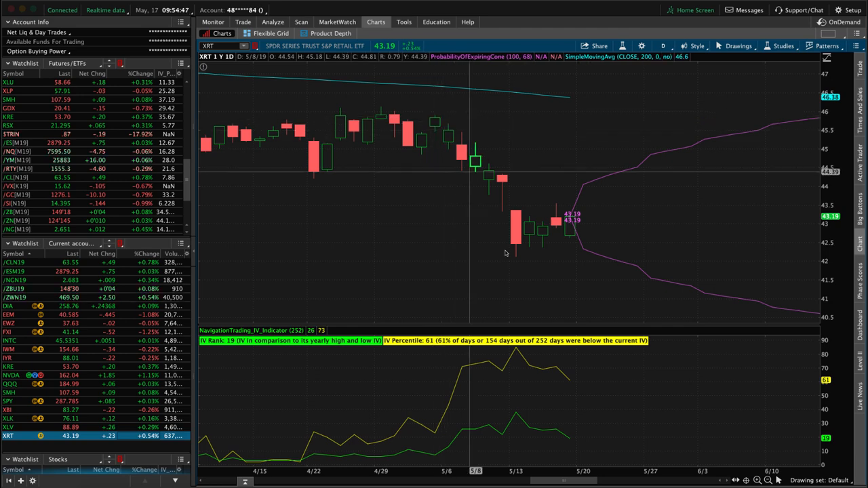
mouse_move(542, 243)
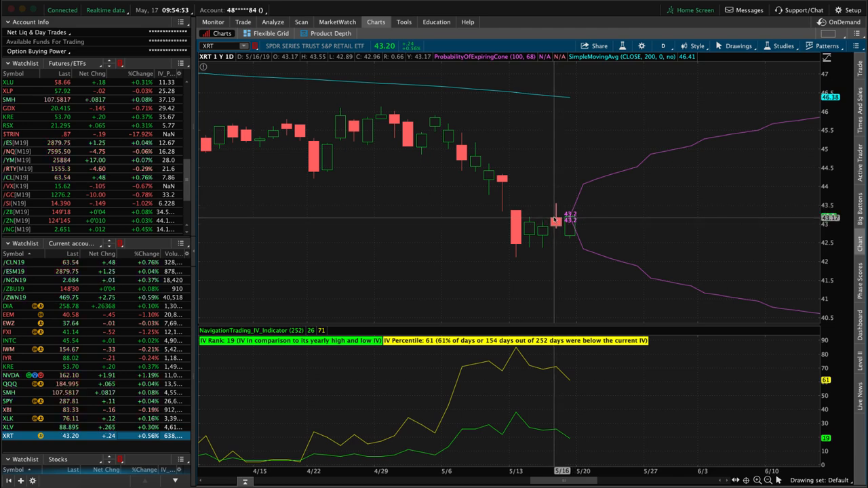
mouse_move(603, 305)
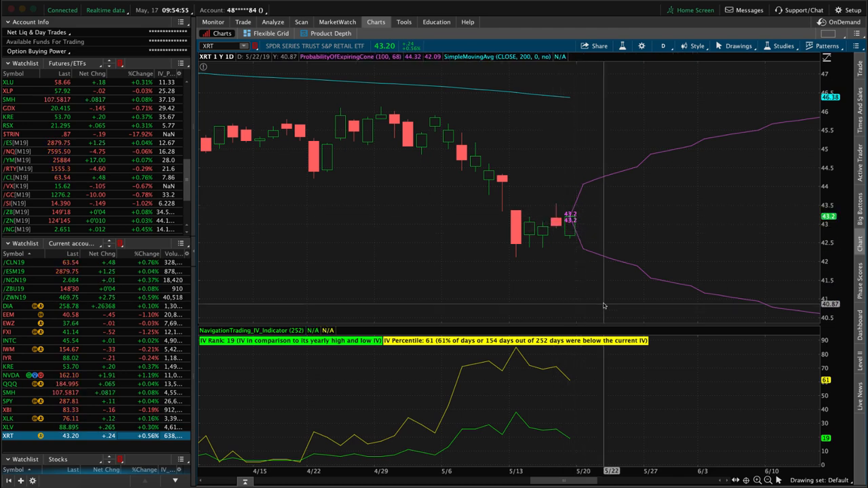
mouse_move(558, 223)
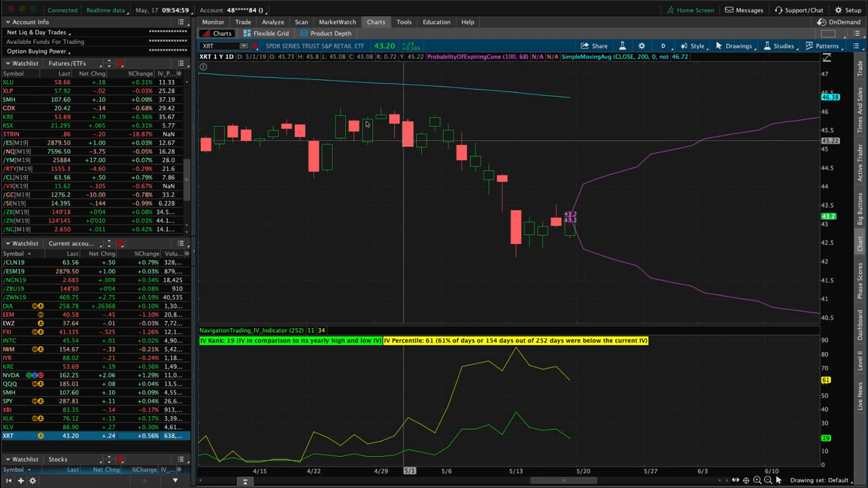
- Show the risk profile of the open XRT long put position
left_click(273, 22)
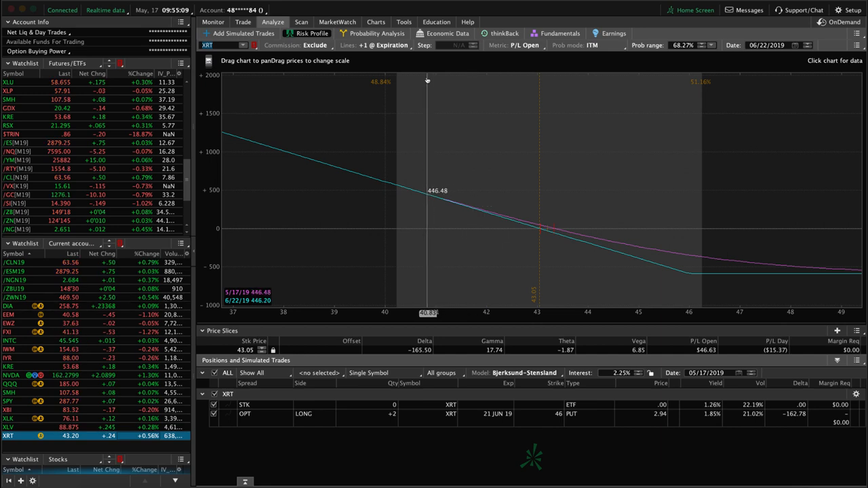
left_click(375, 22)
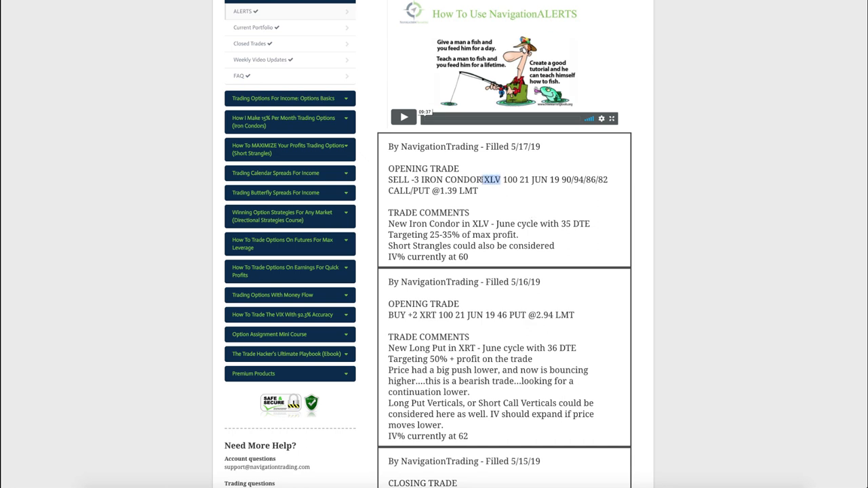
mouse_move(466, 279)
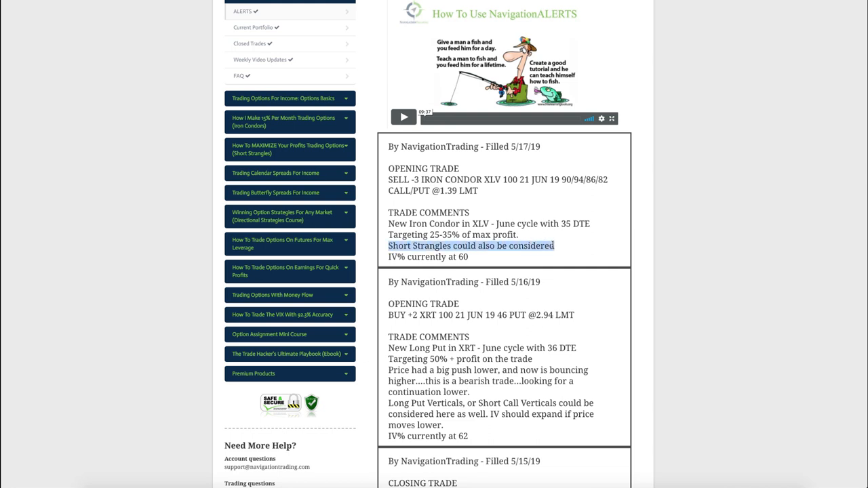
mouse_move(576, 197)
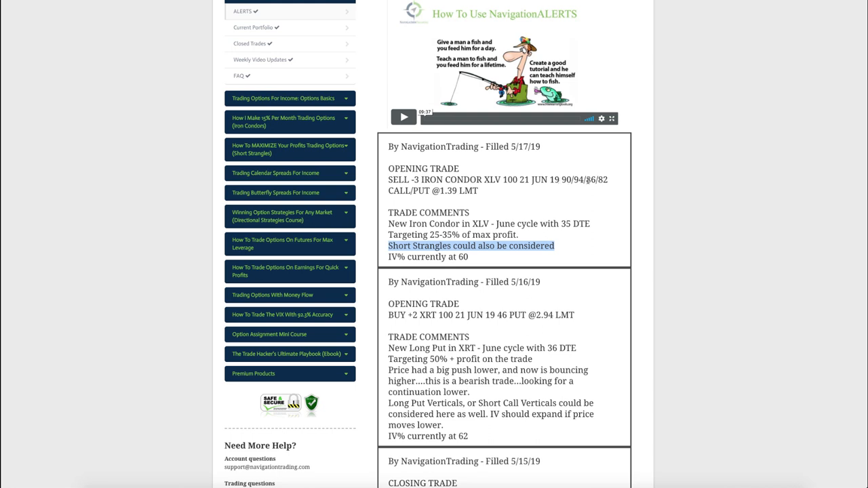
mouse_move(577, 198)
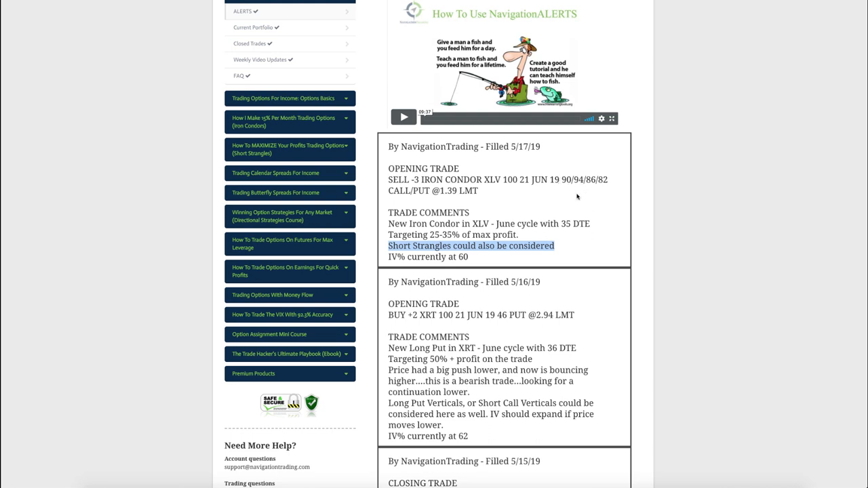
mouse_move(574, 204)
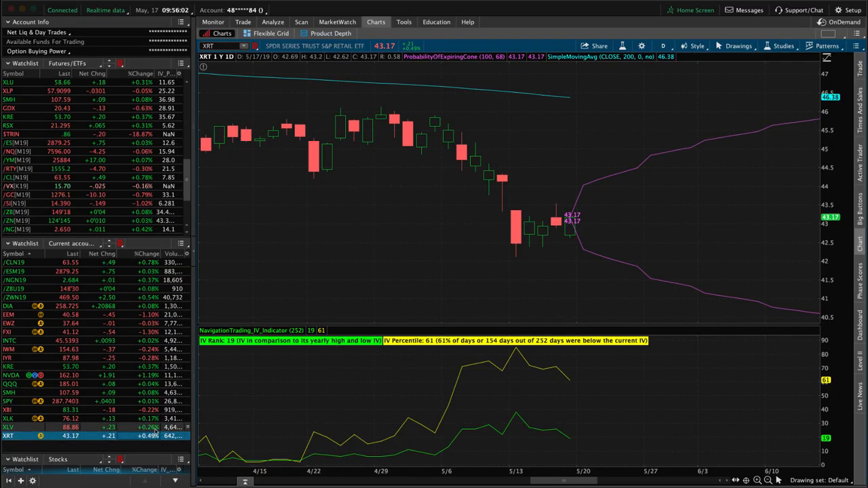
- Load XLV from the watchlist and move to the Analyze risk profile view
left_click(10, 427)
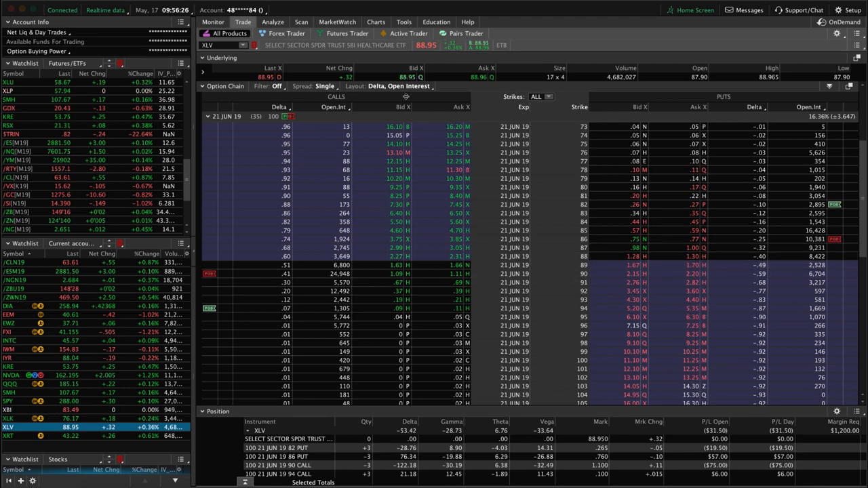
left_click(272, 22)
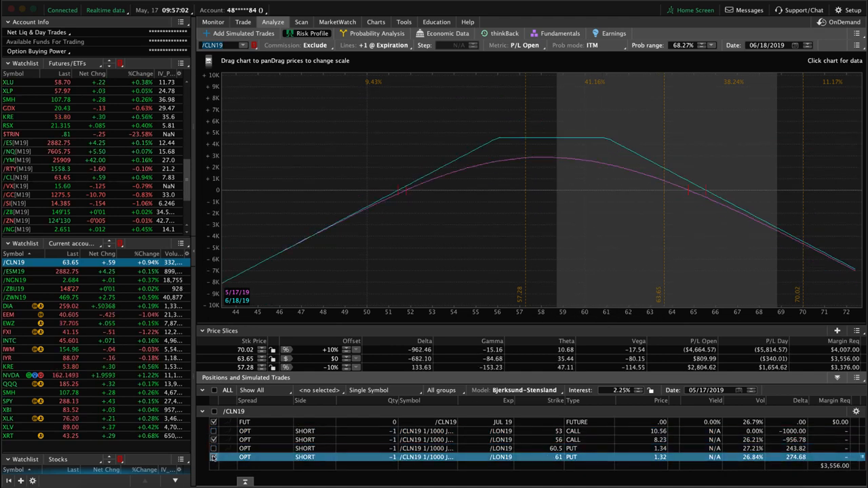
mouse_move(575, 280)
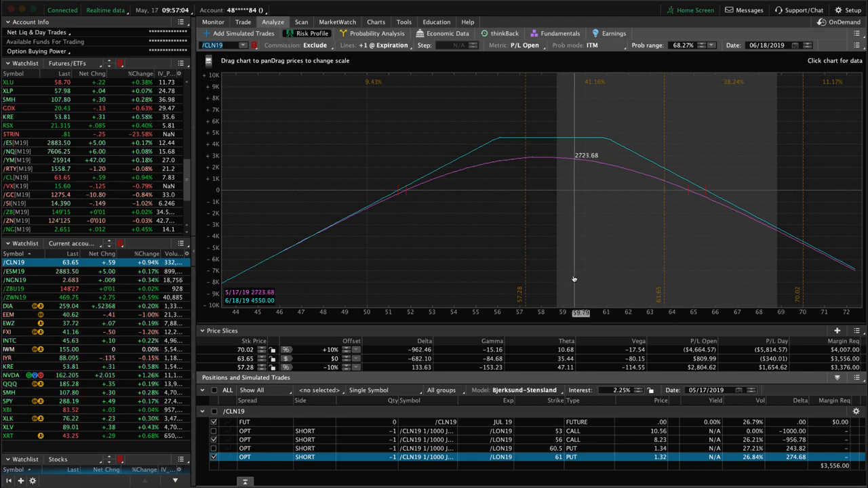
mouse_move(591, 284)
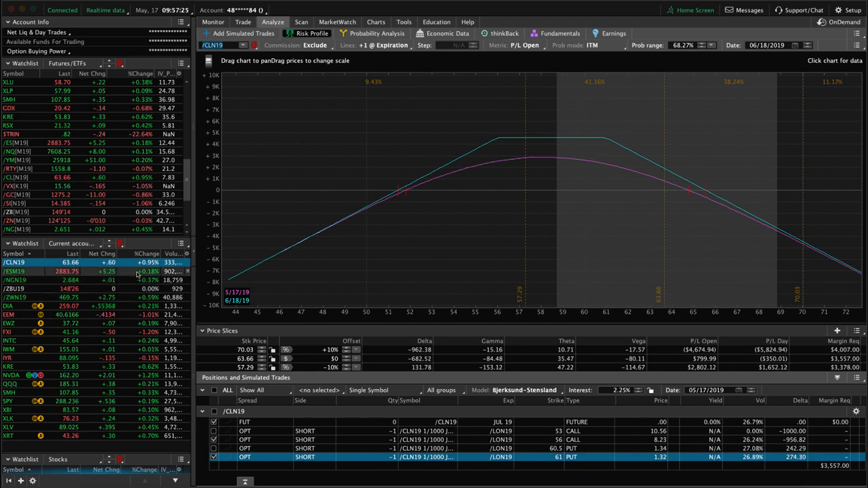
- Select /ESM19 in the watchlist to load its risk profile
left_click(15, 271)
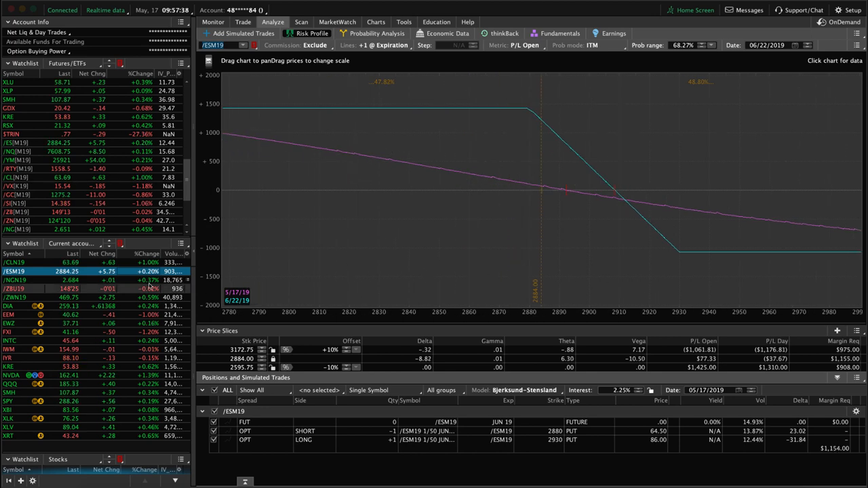
- Switch the risk profile to the /ZBU19 bond futures position
left_click(15, 287)
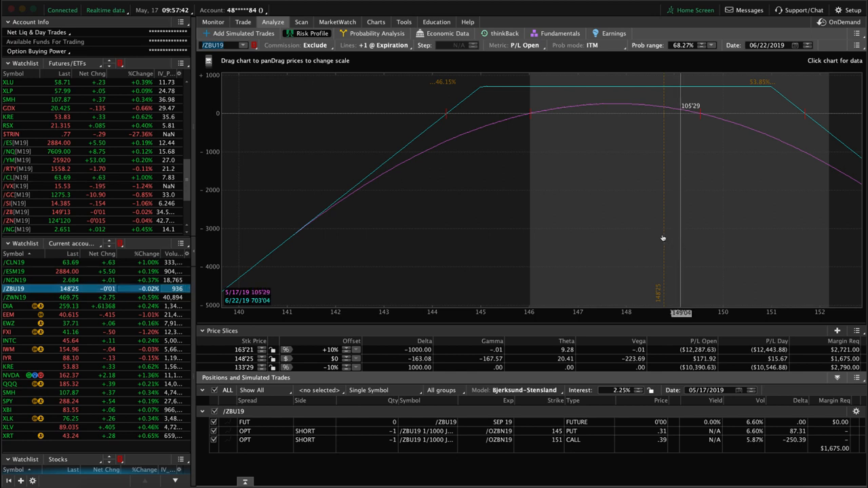
mouse_move(663, 233)
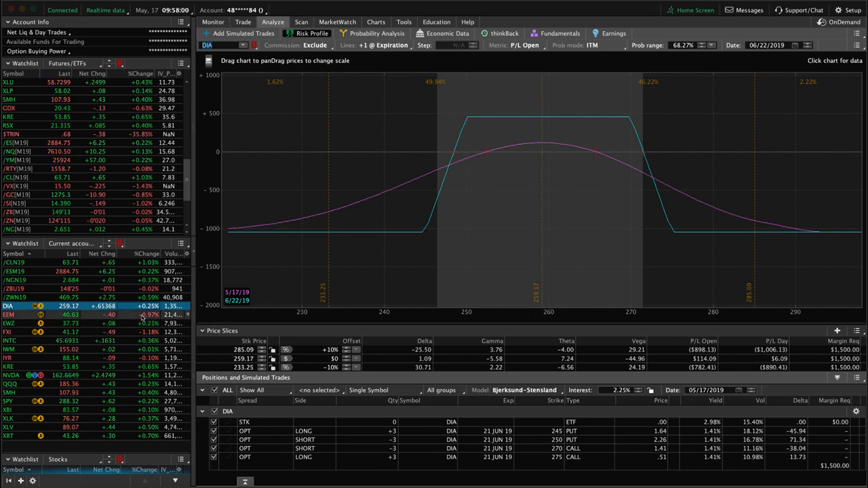
- Step through the EEM, EWZ and INTC positions' risk profiles from the watchlist
left_click(8, 314)
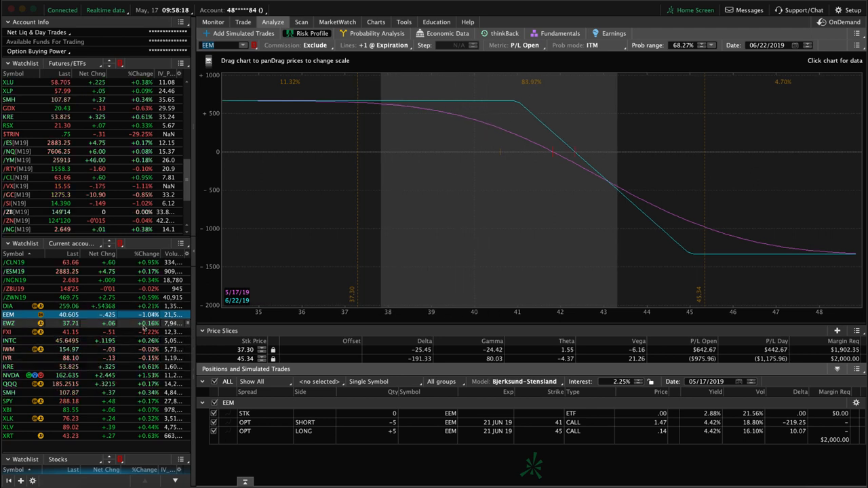
left_click(8, 323)
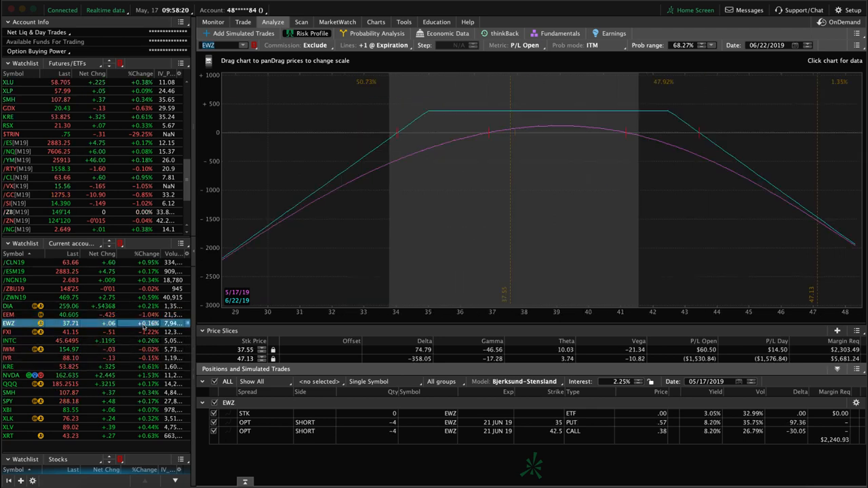
left_click(8, 331)
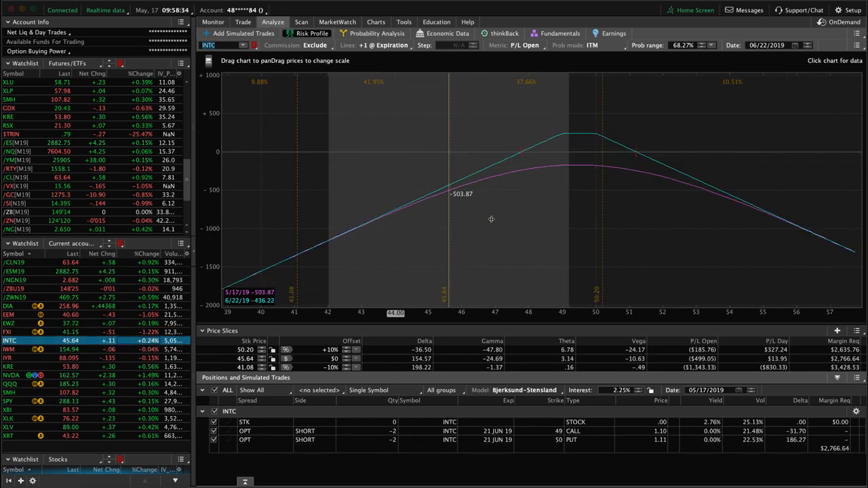
mouse_move(450, 211)
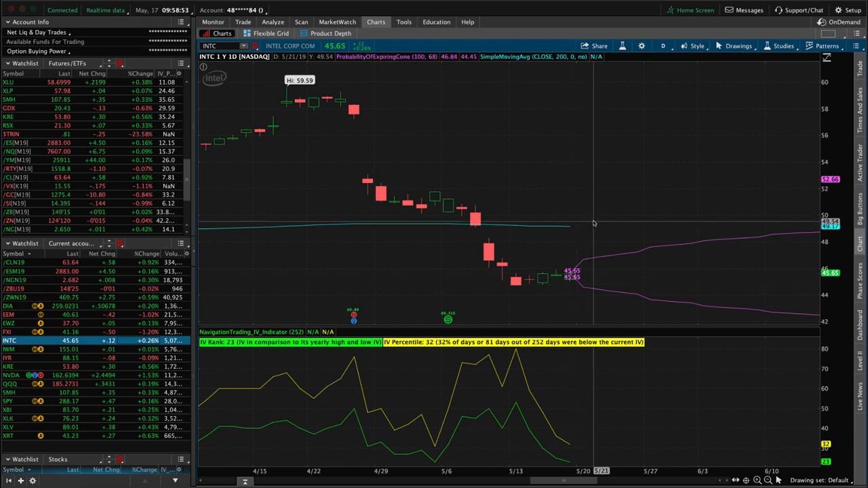
- Check the INTC option chain, return to its risk profile, then select KRE
left_click(273, 21)
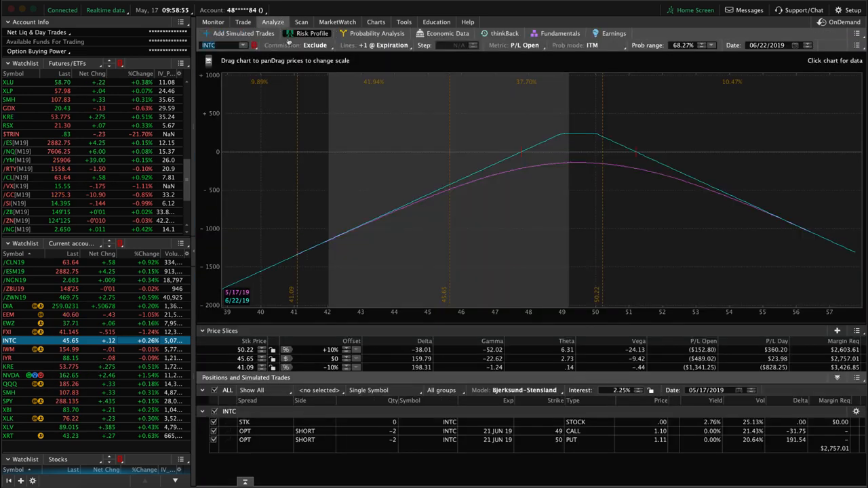
mouse_move(464, 251)
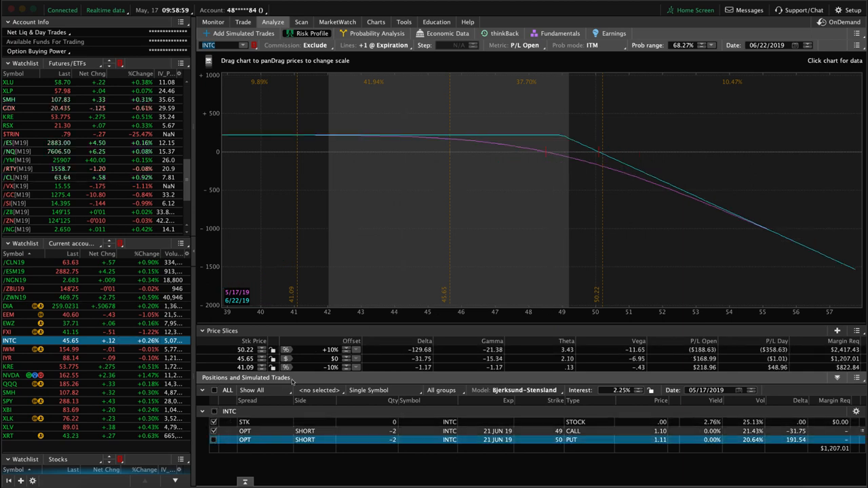
mouse_move(450, 255)
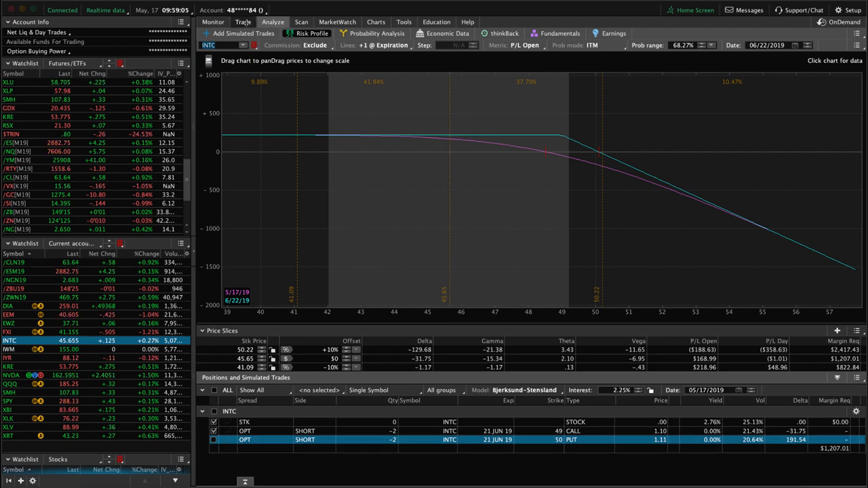
left_click(242, 22)
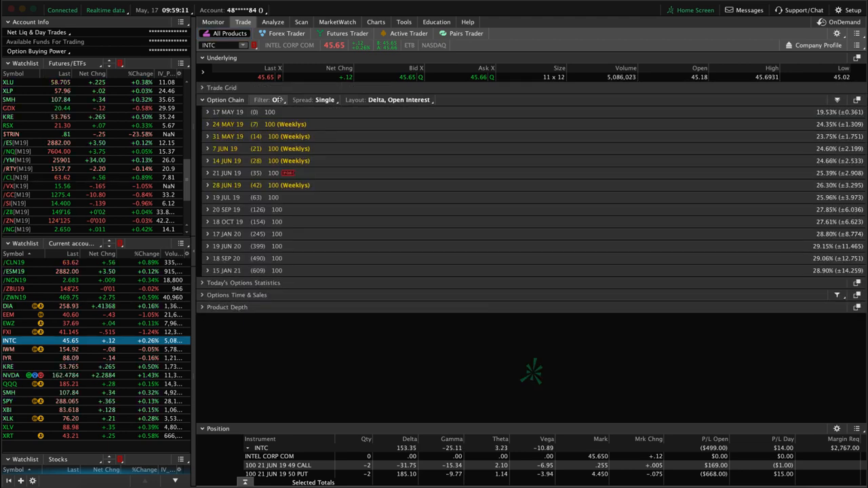
left_click(273, 21)
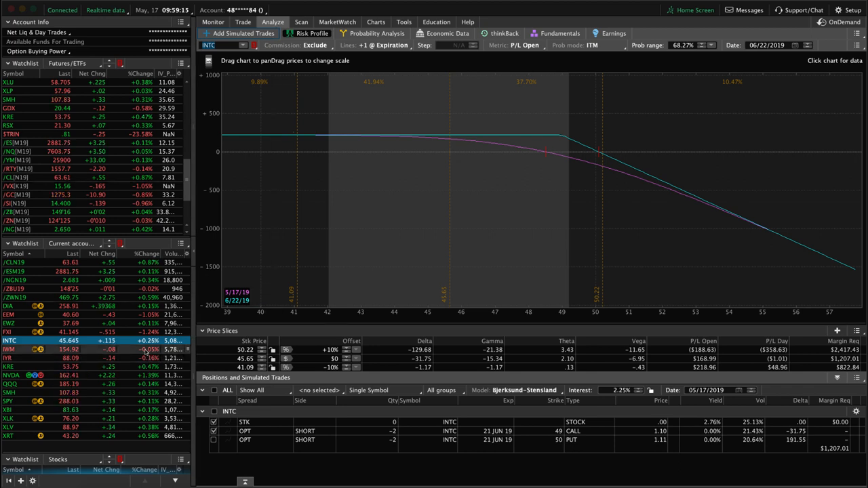
left_click(11, 350)
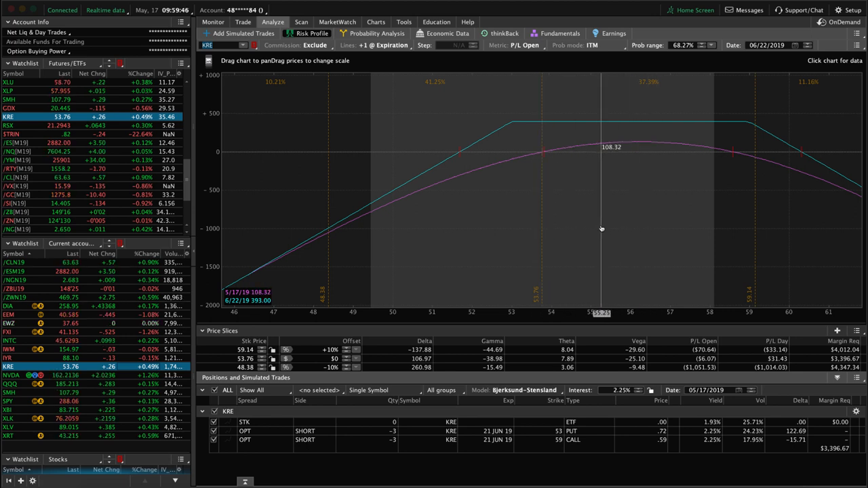
mouse_move(195, 387)
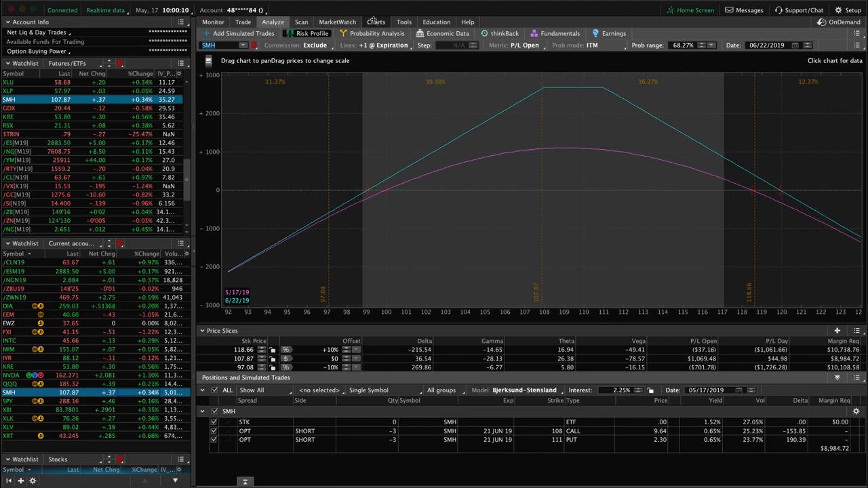
mouse_move(445, 198)
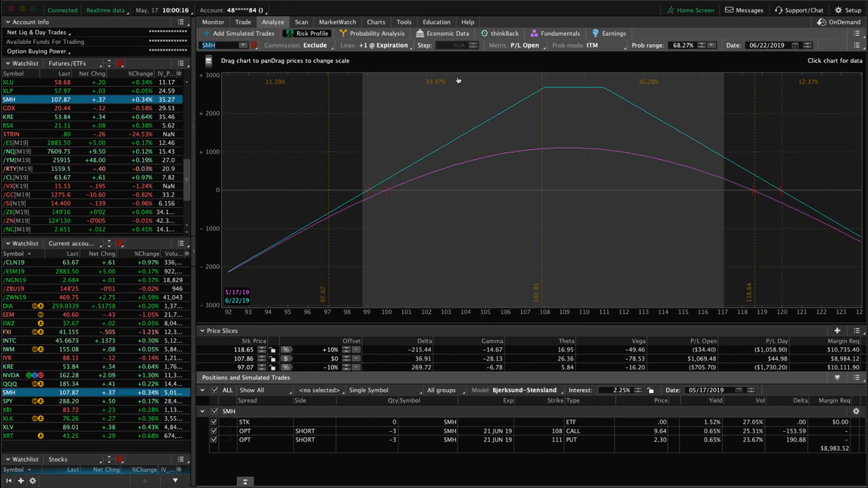
mouse_move(467, 114)
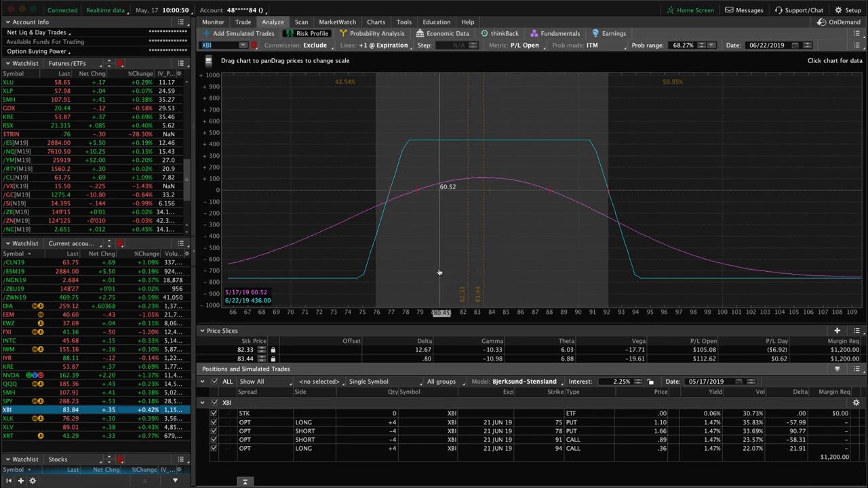
- View the XLK June put spread risk profile, then the XRT long 46 puts
left_click(9, 417)
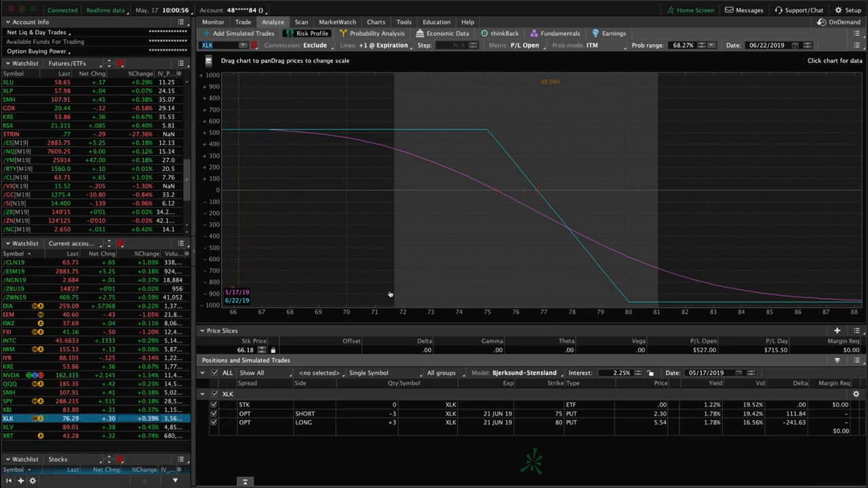
mouse_move(524, 225)
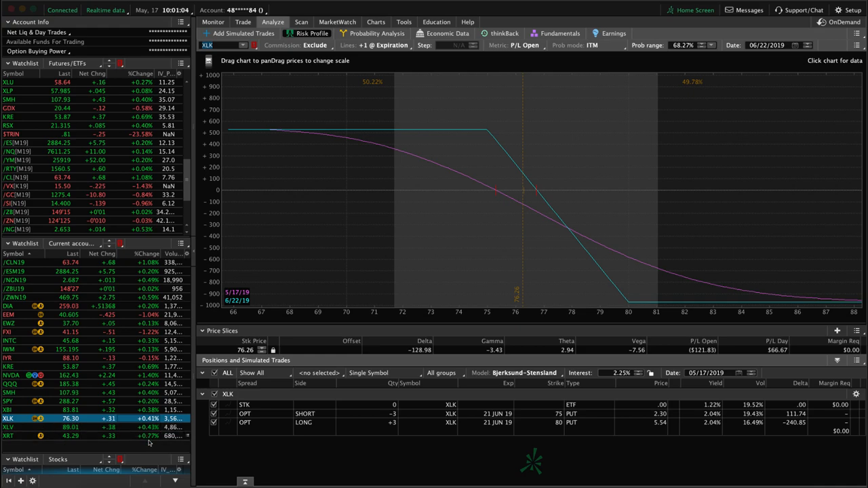
left_click(9, 437)
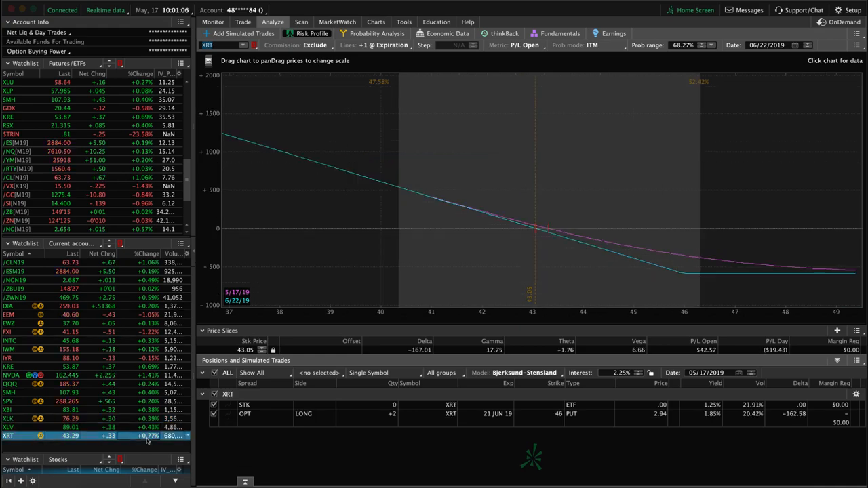